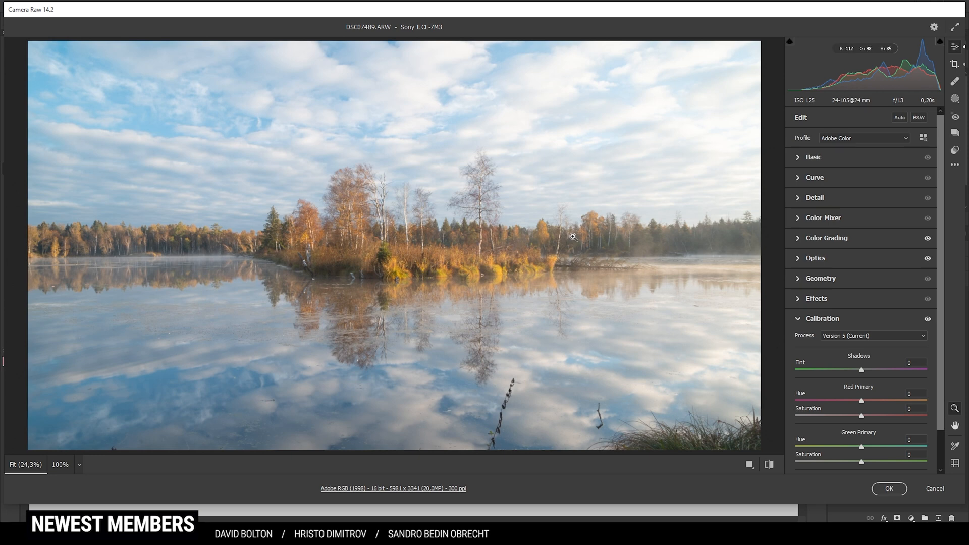
pyautogui.moveTo(630, 304)
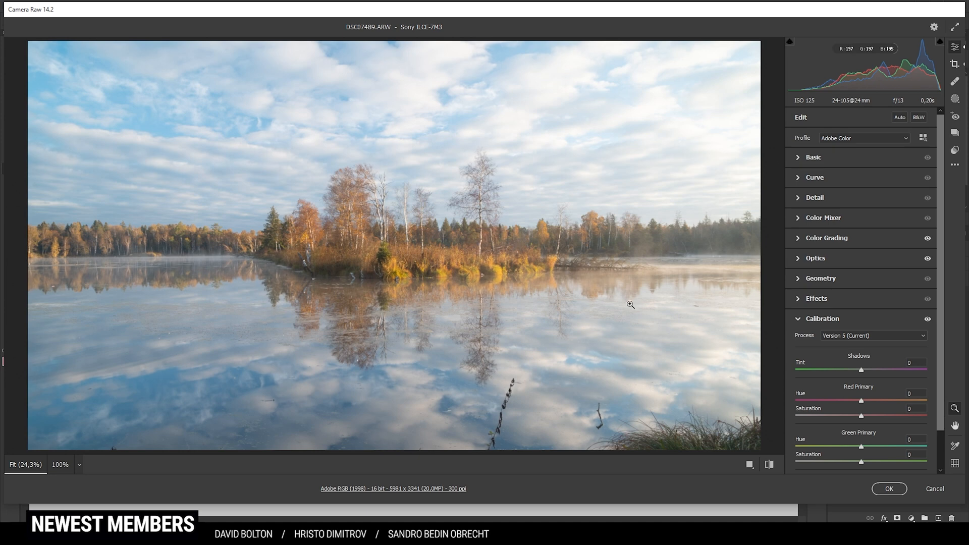
pyautogui.moveTo(605, 284)
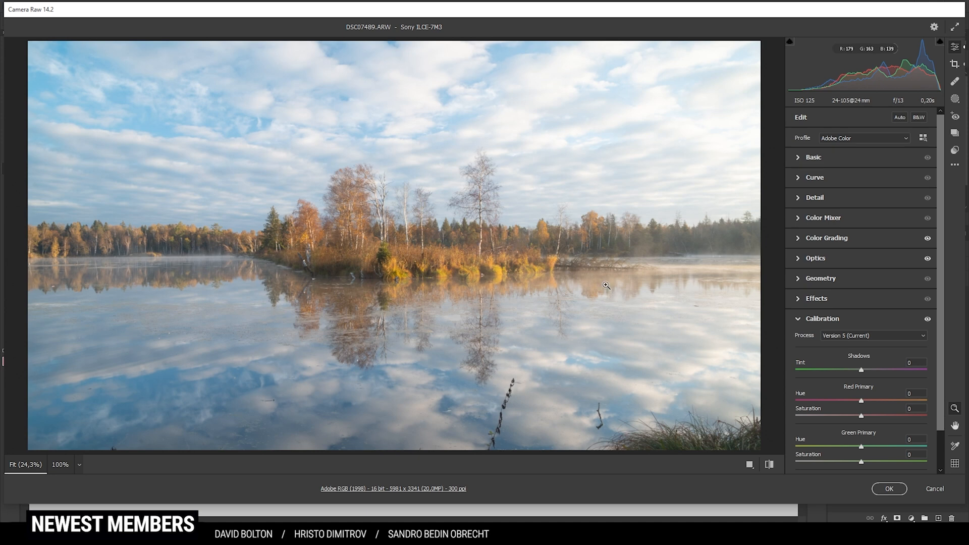
pyautogui.moveTo(400, 222)
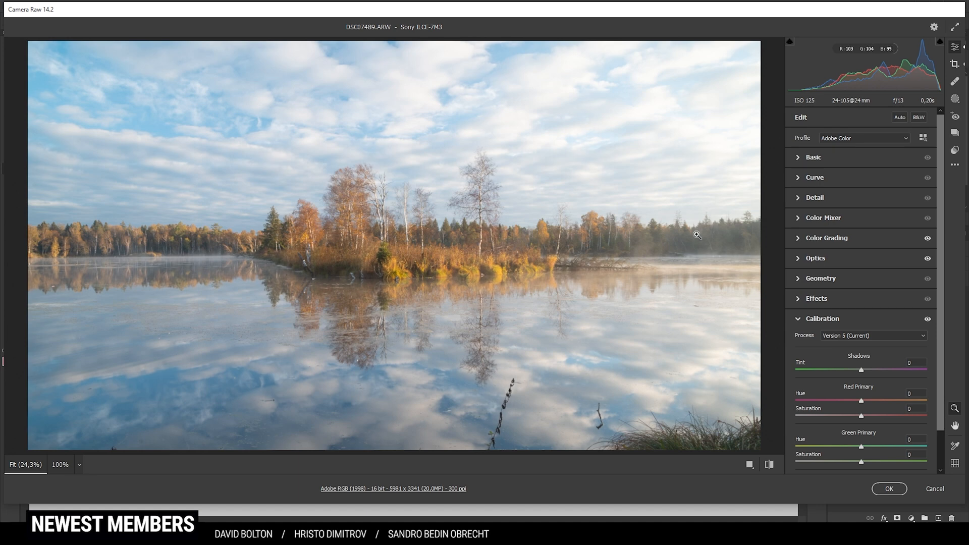
# Step: Switch the lake photo's profile from Adobe Color to Adobe Landscape
pyautogui.click(863, 138)
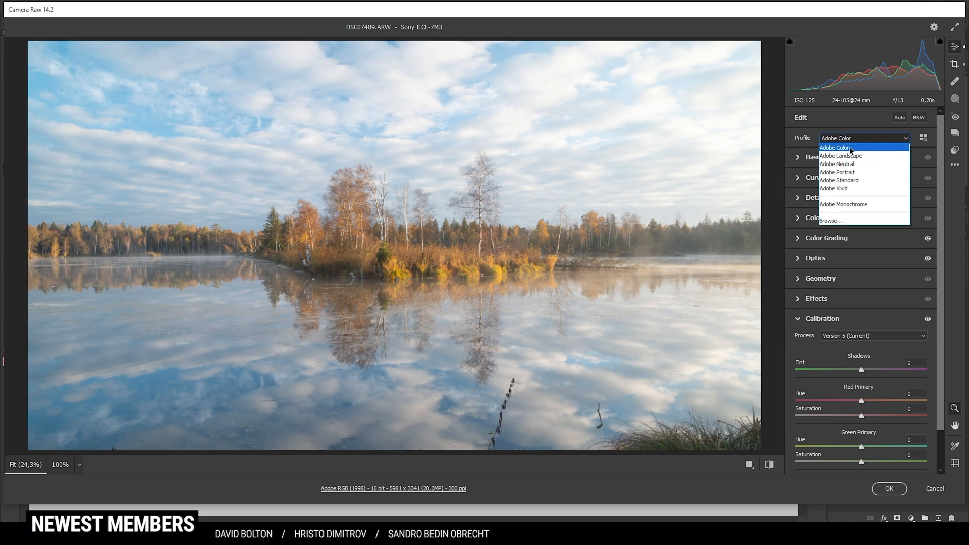
pyautogui.click(839, 156)
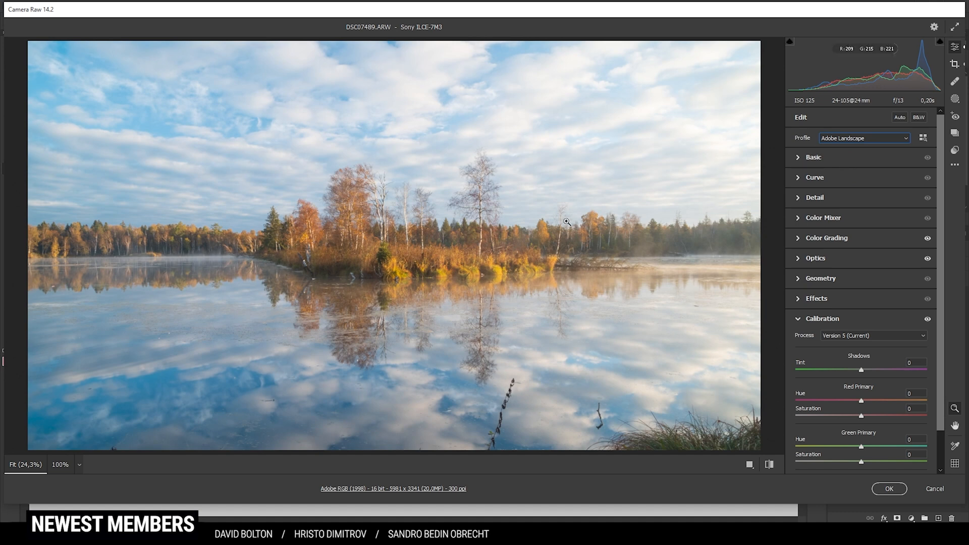
pyautogui.moveTo(506, 200)
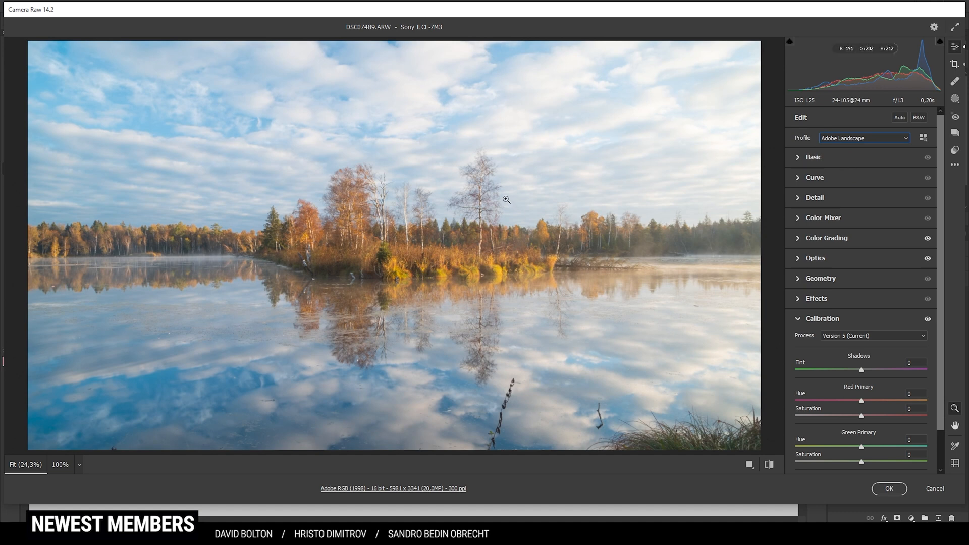
# Step: Expand the Basic panel to reveal the tone and color adjustments
pyautogui.click(814, 158)
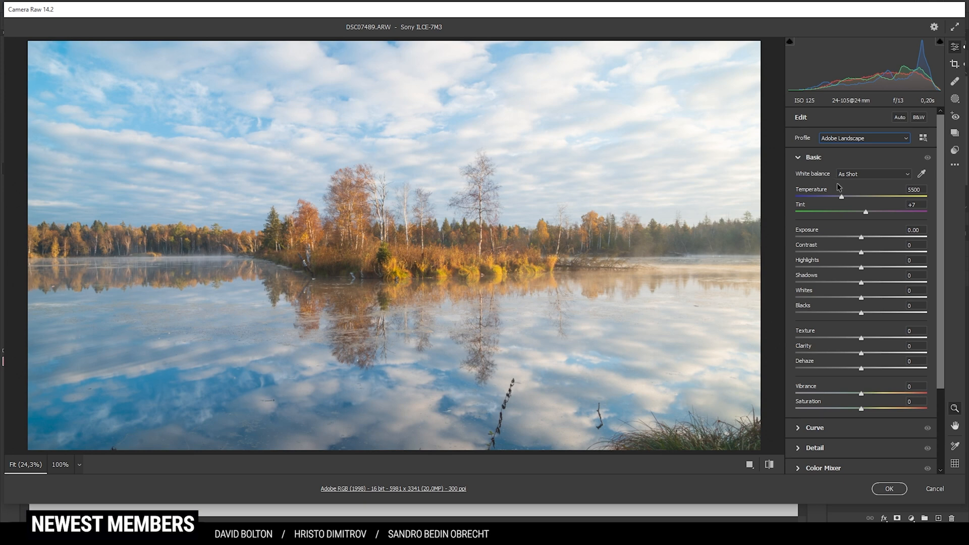
pyautogui.moveTo(408, 313)
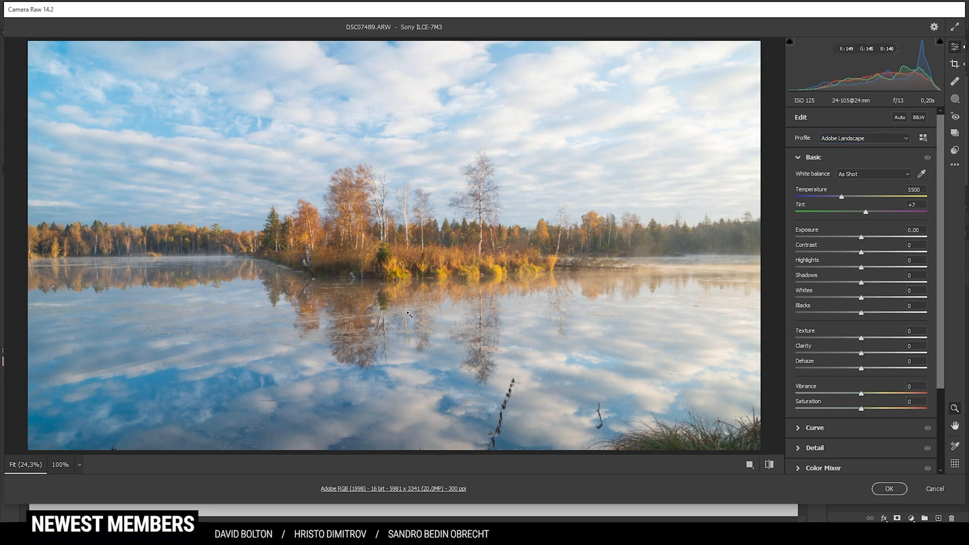
pyautogui.moveTo(563, 321)
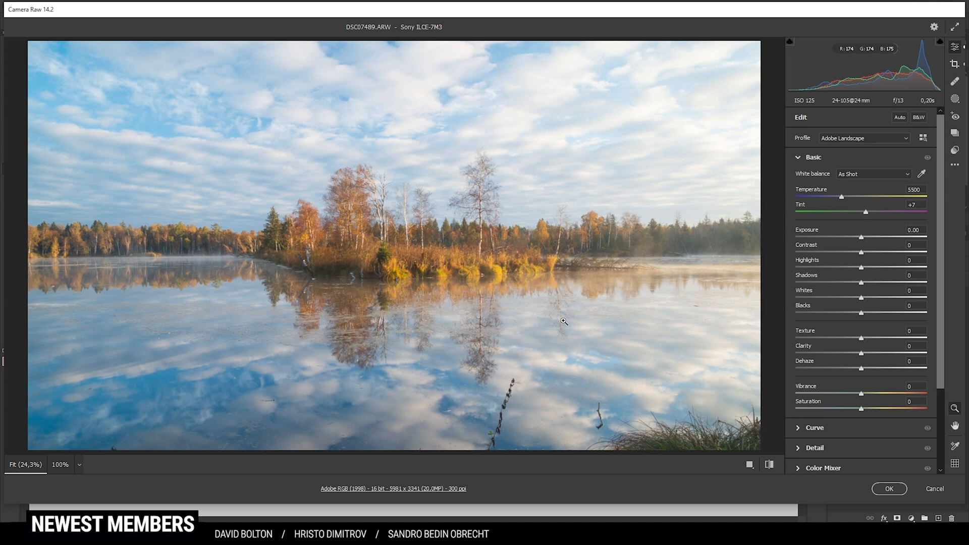
pyautogui.moveTo(862, 241)
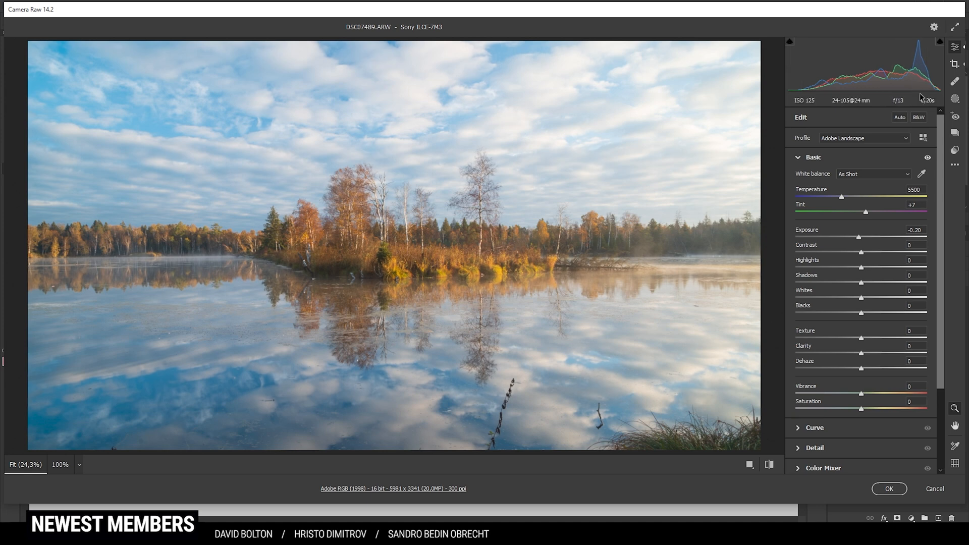
pyautogui.moveTo(862, 291)
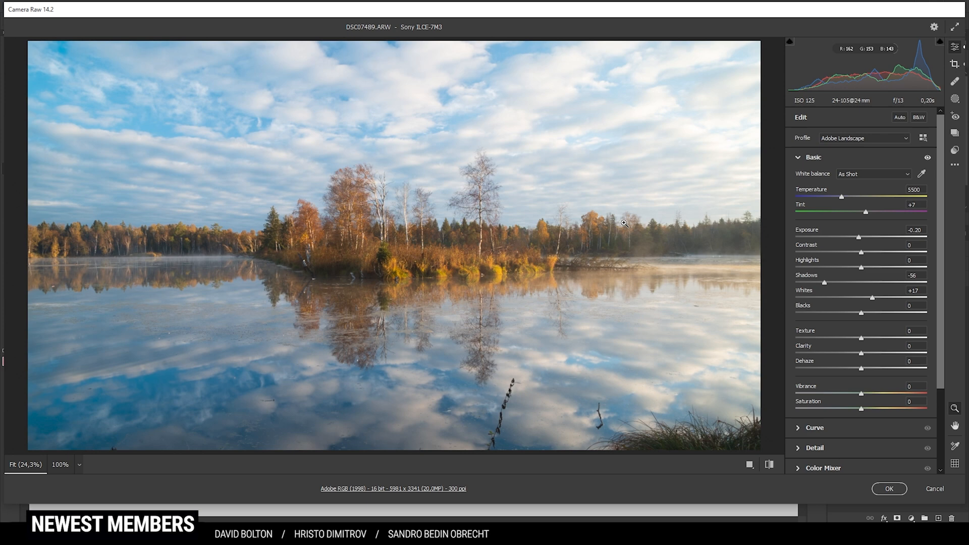
pyautogui.moveTo(653, 280)
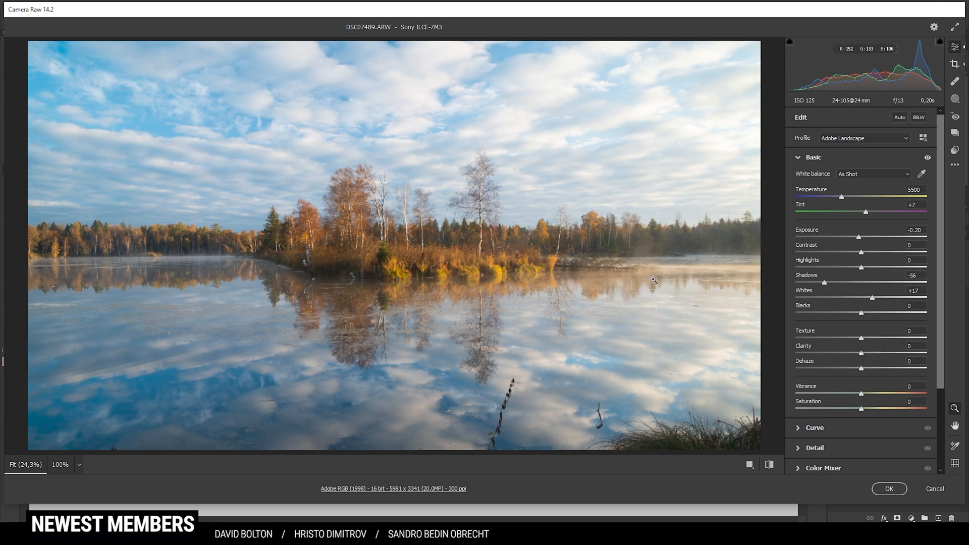
pyautogui.moveTo(854, 326)
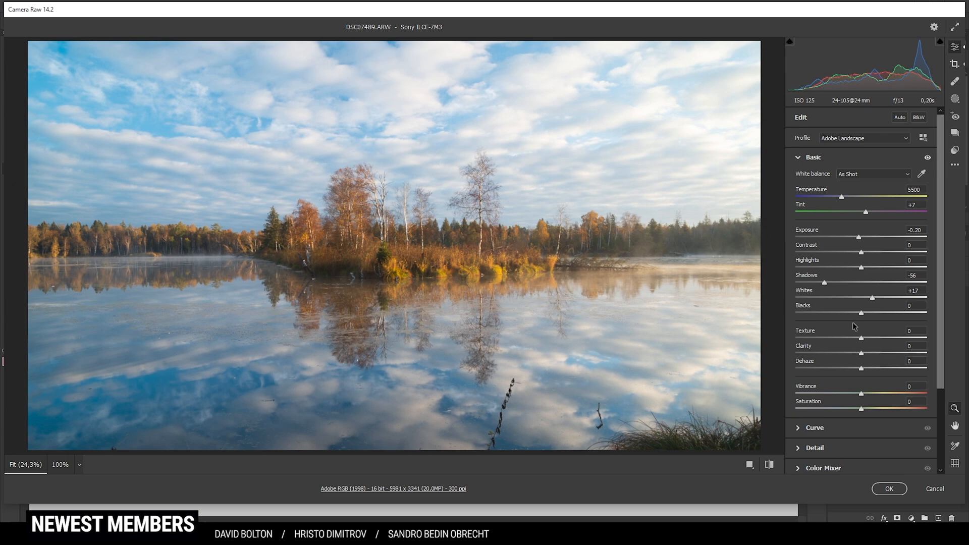
pyautogui.moveTo(865, 318)
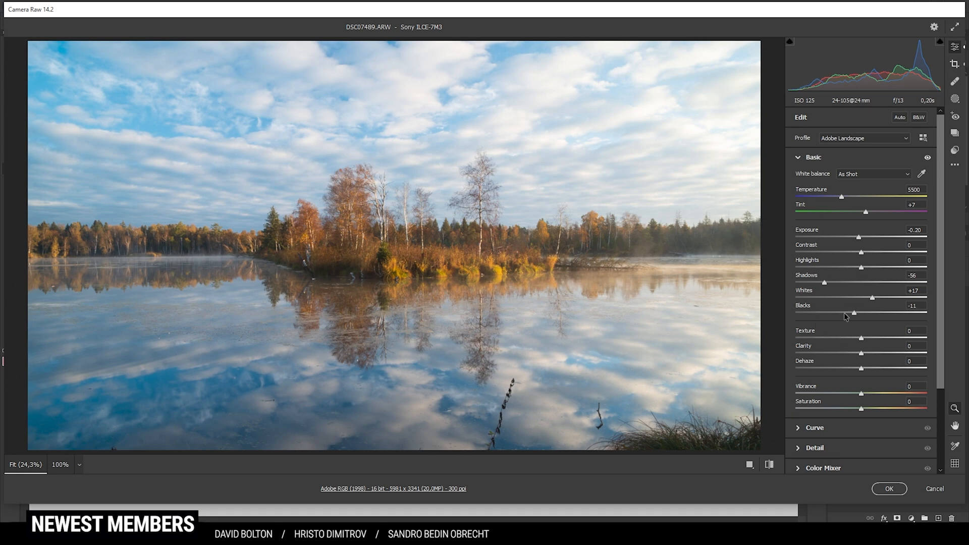
pyautogui.moveTo(412, 258)
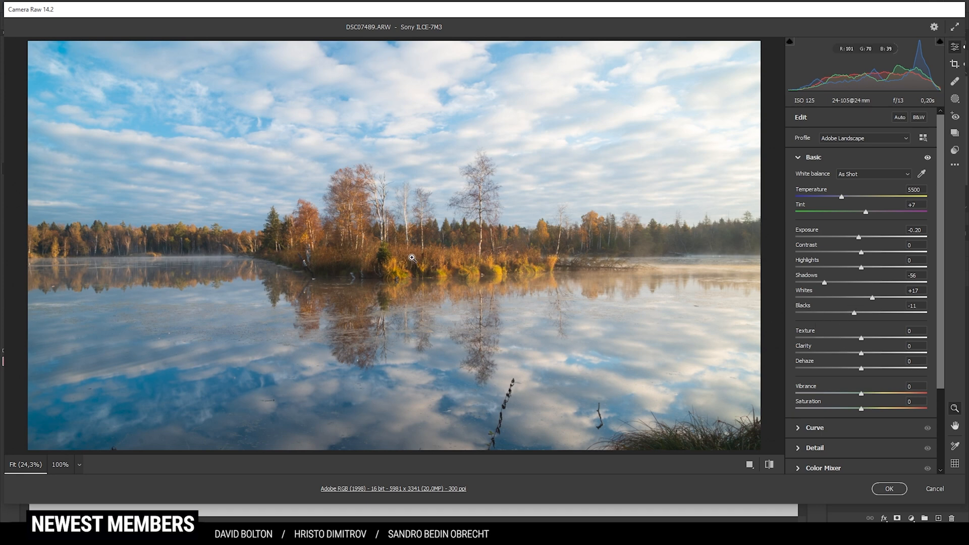
pyautogui.moveTo(169, 243)
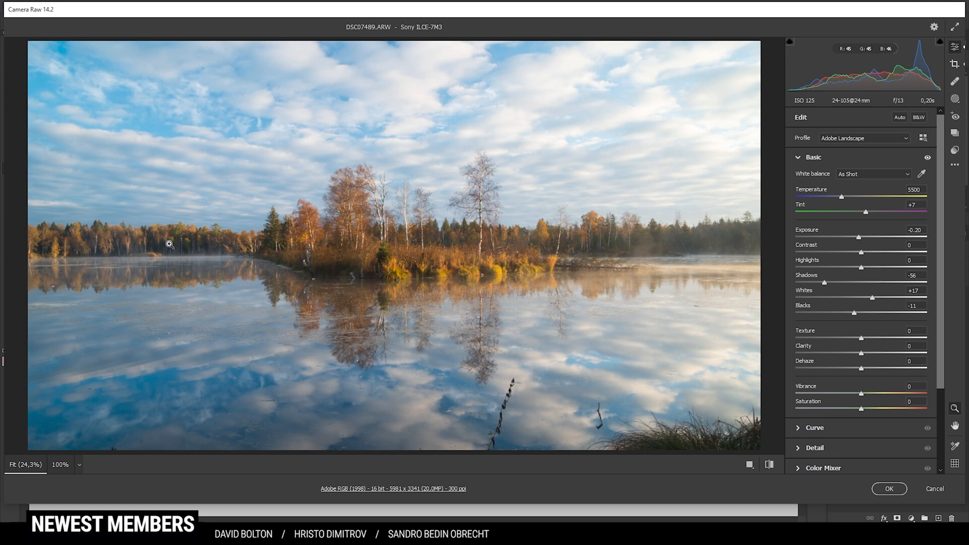
pyautogui.moveTo(583, 187)
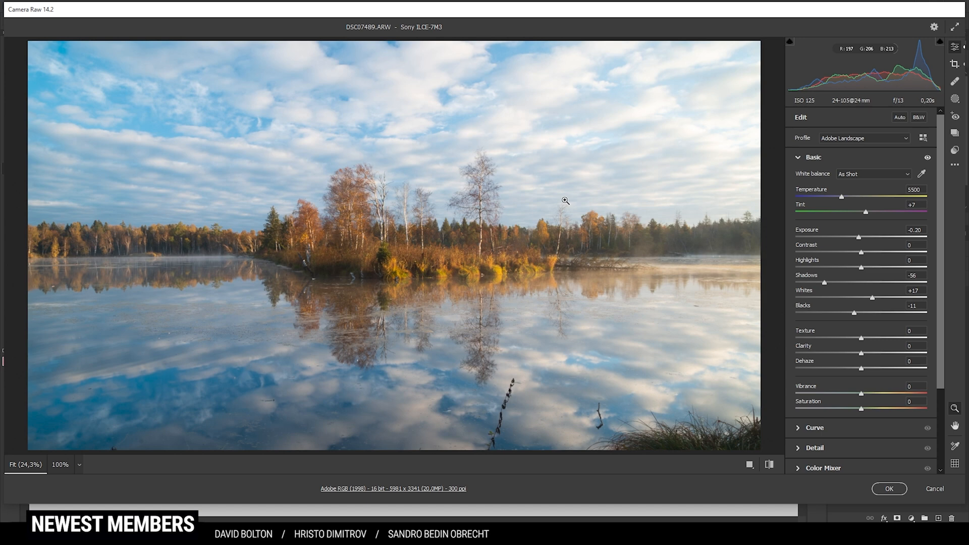
pyautogui.moveTo(831, 269)
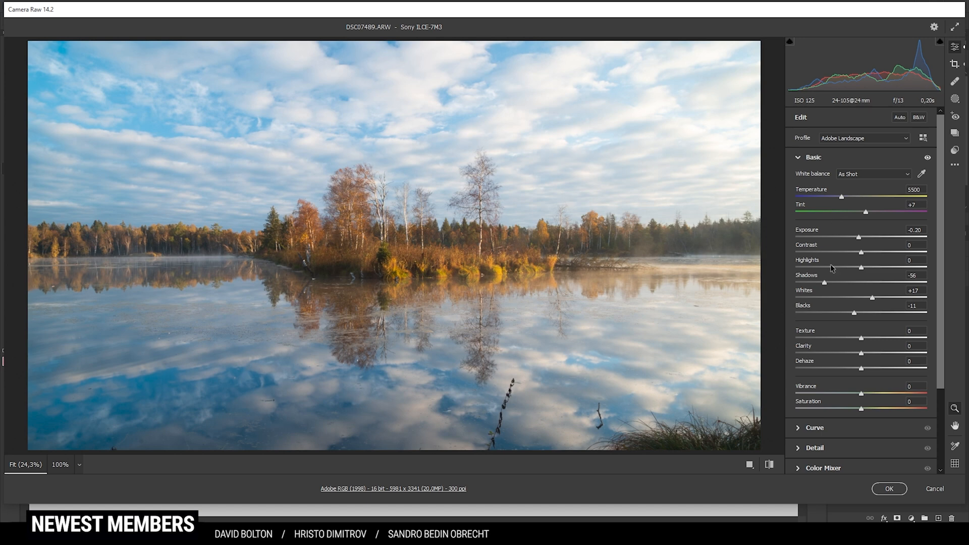
pyautogui.moveTo(850, 285)
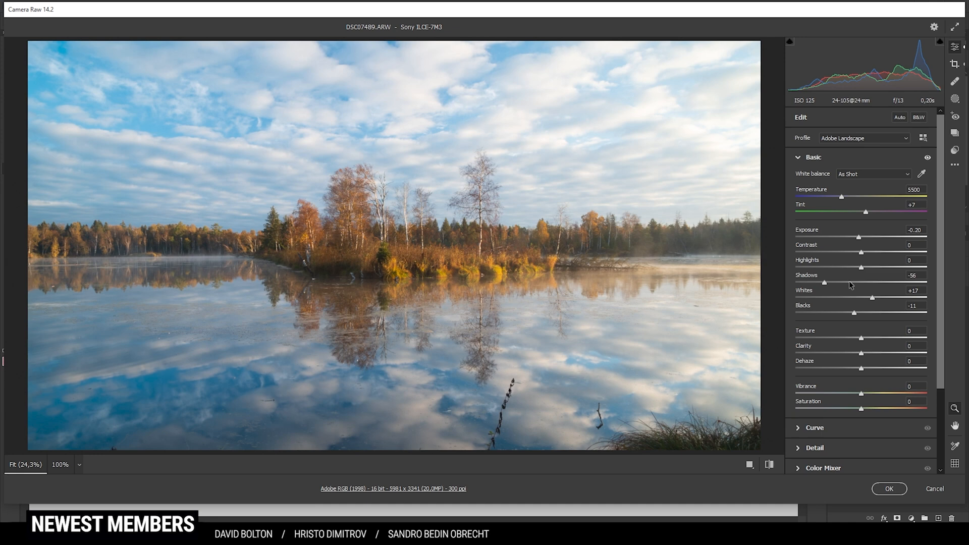
pyautogui.moveTo(835, 344)
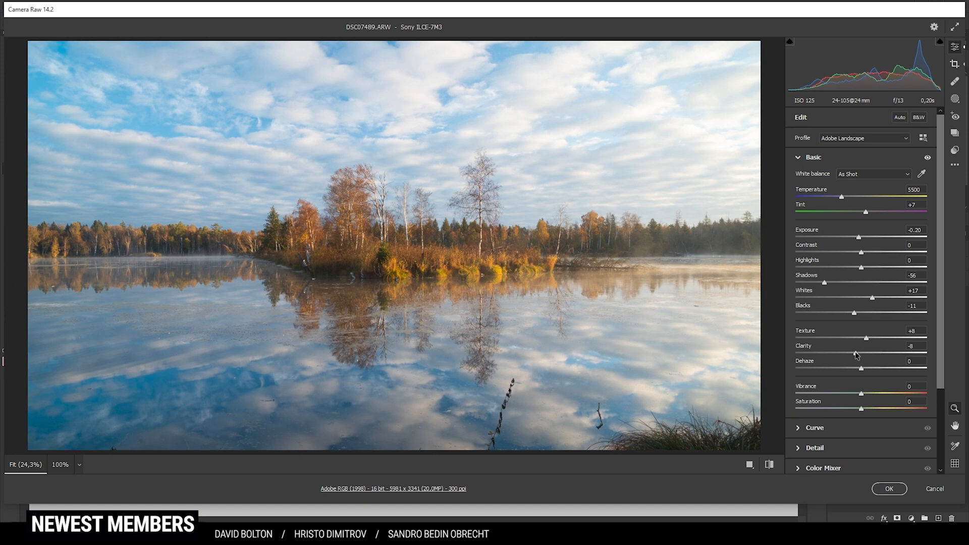
pyautogui.moveTo(861, 396)
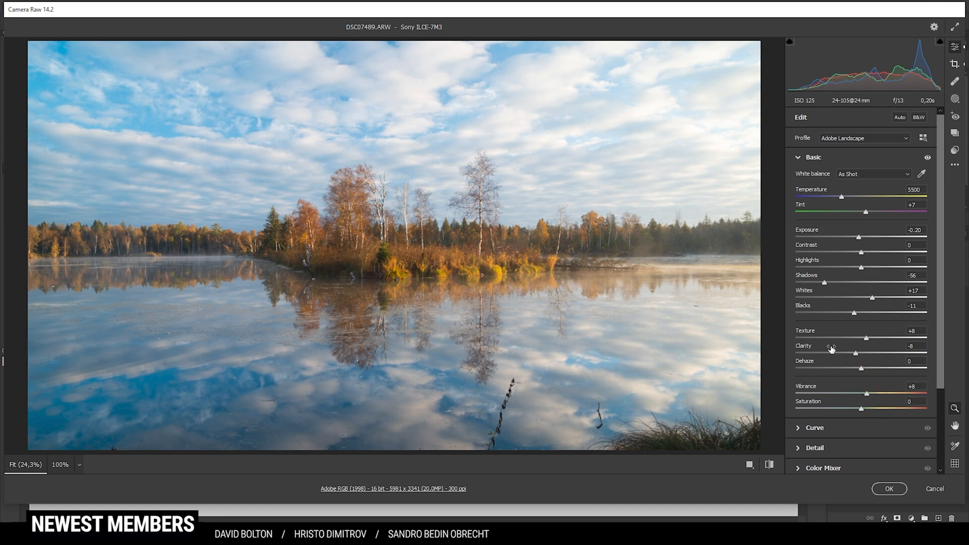
pyautogui.moveTo(498, 272)
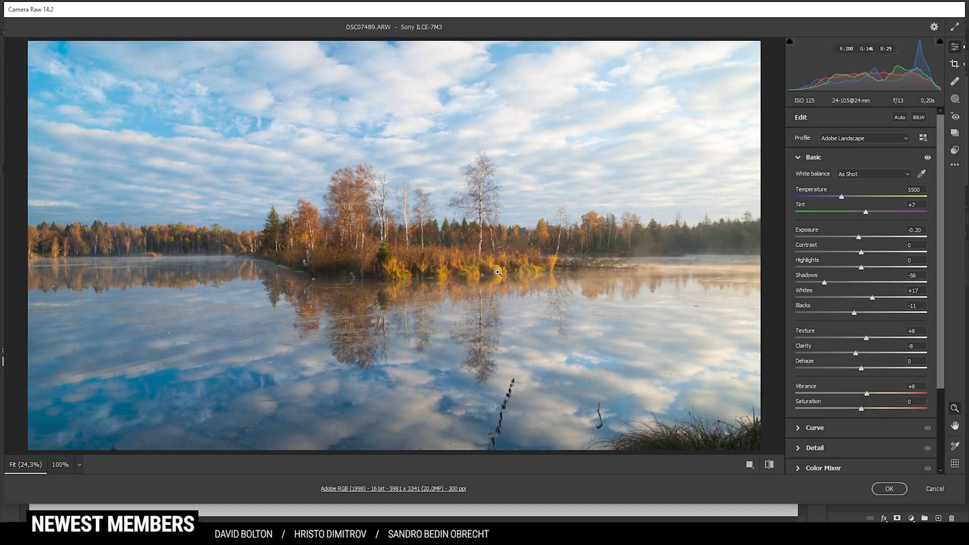
# Step: Compare the photo against default settings after setting Texture +8, Clarity -8 and Vibrance +8
pyautogui.click(769, 464)
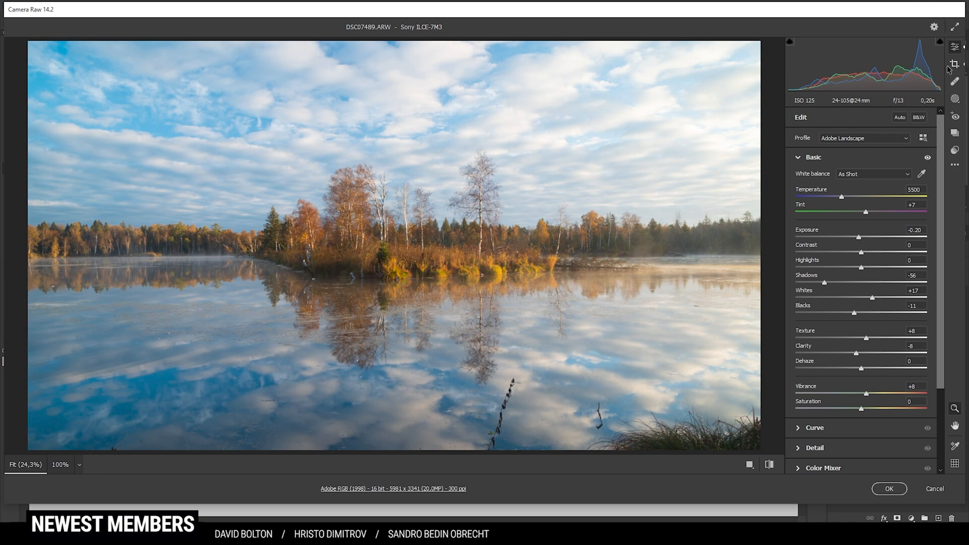
# Step: Start the Crop tool to straighten the horizon at about 0.22 degrees
pyautogui.click(954, 63)
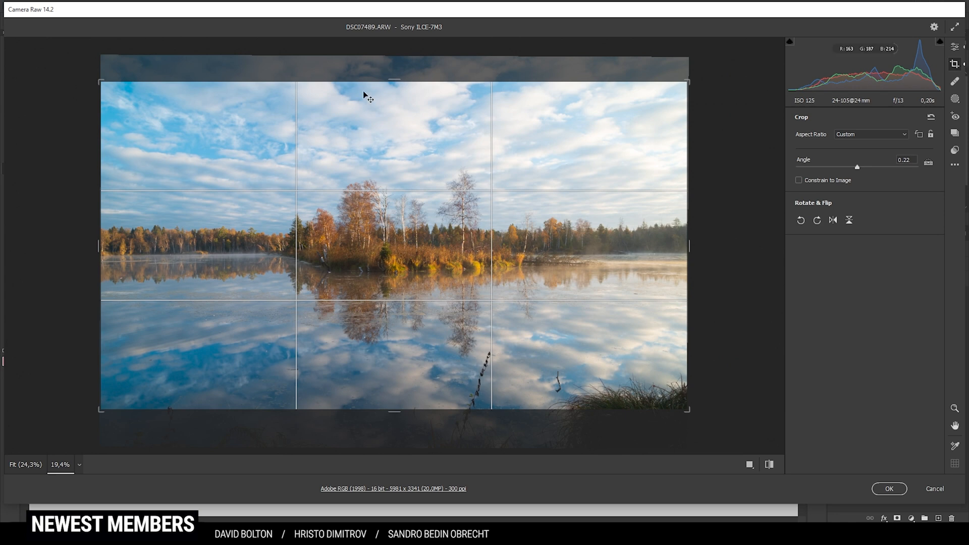
pyautogui.moveTo(376, 324)
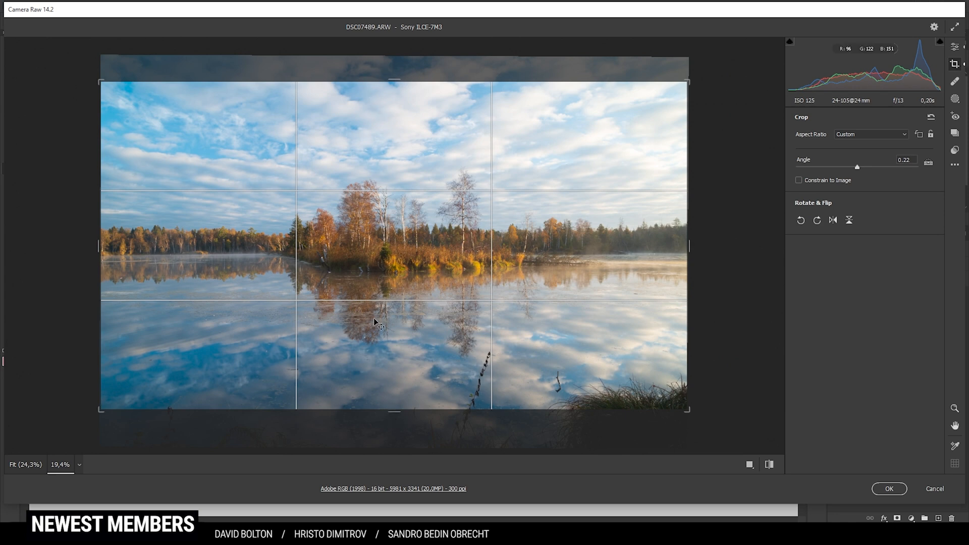
pyautogui.moveTo(144, 241)
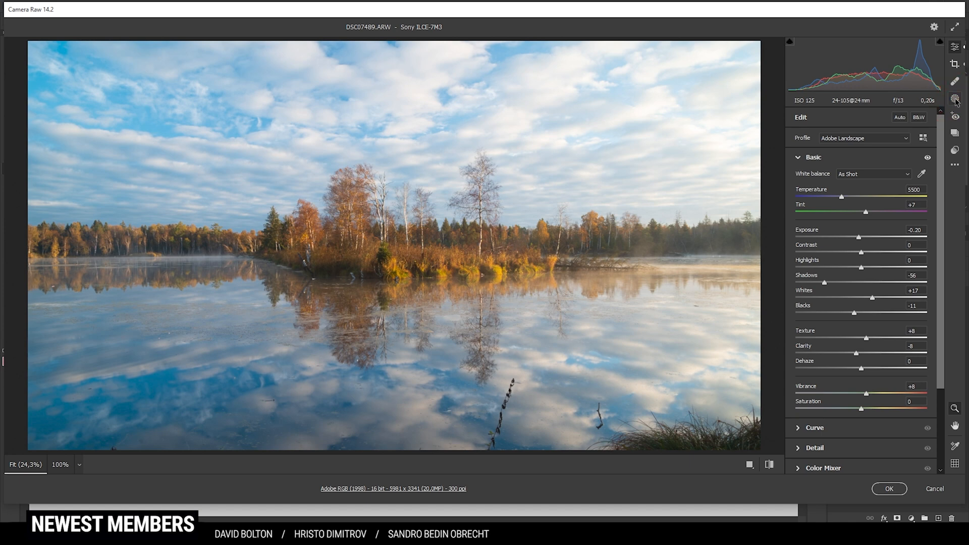
# Step: Create Mask 1 as a linear gradient drawn across the top of the photo
pyautogui.click(955, 100)
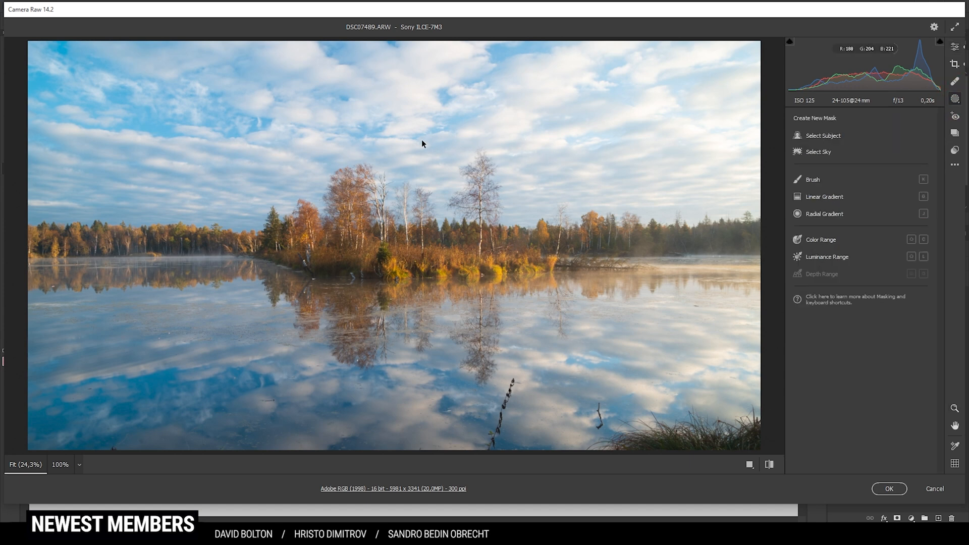
pyautogui.moveTo(483, 98)
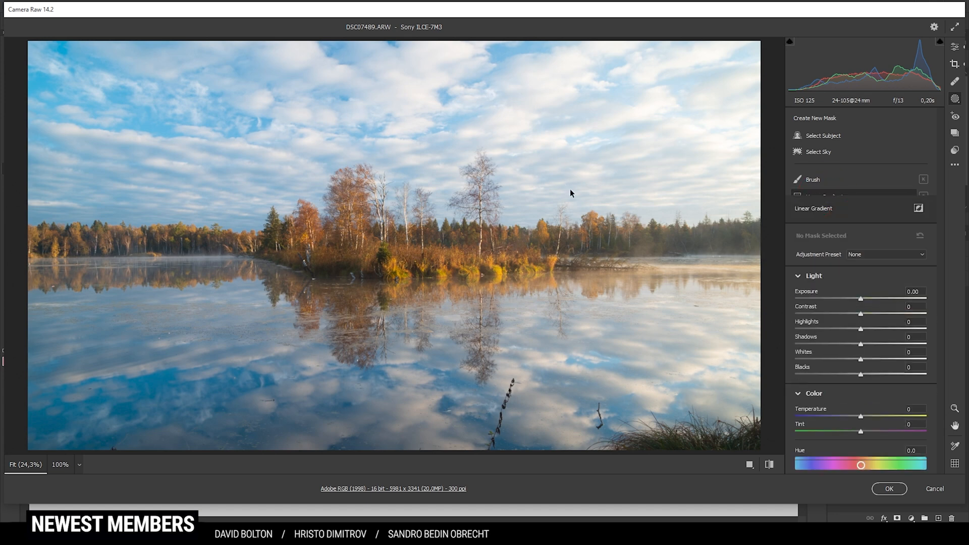
pyautogui.moveTo(405, 43); pyautogui.dragTo(388, 109)
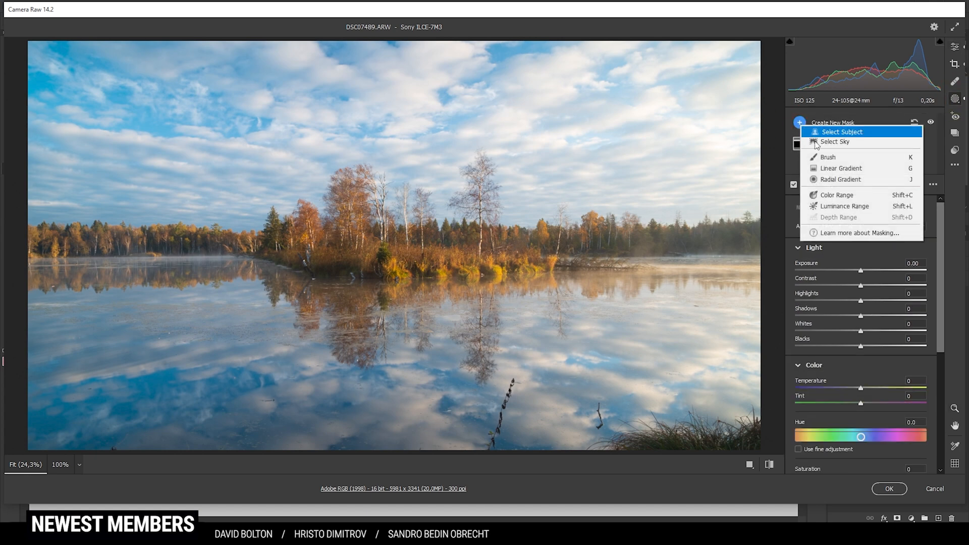
pyautogui.moveTo(838, 196)
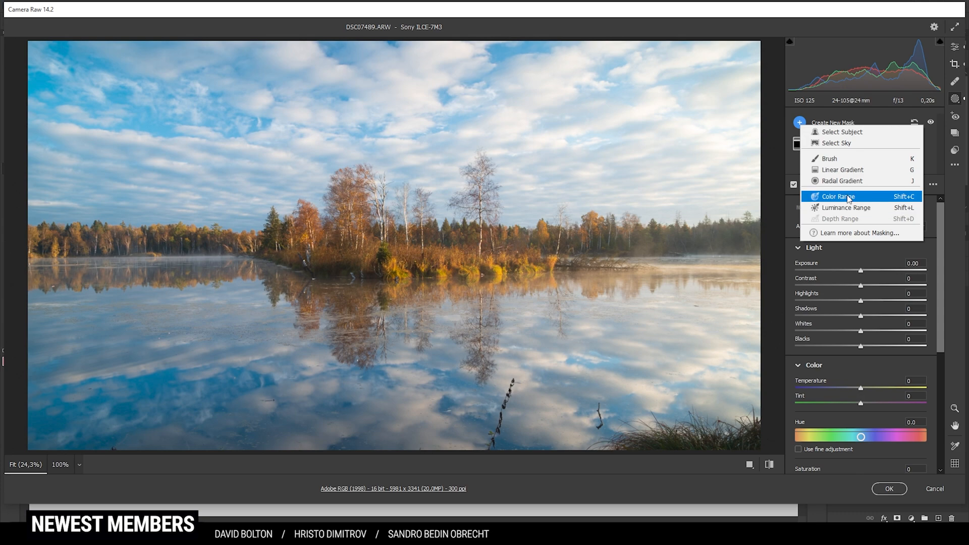
# Step: Build Mask 2 from the sky's blue colour range, subtracting a linear gradient over the lake and trees
pyautogui.click(835, 195)
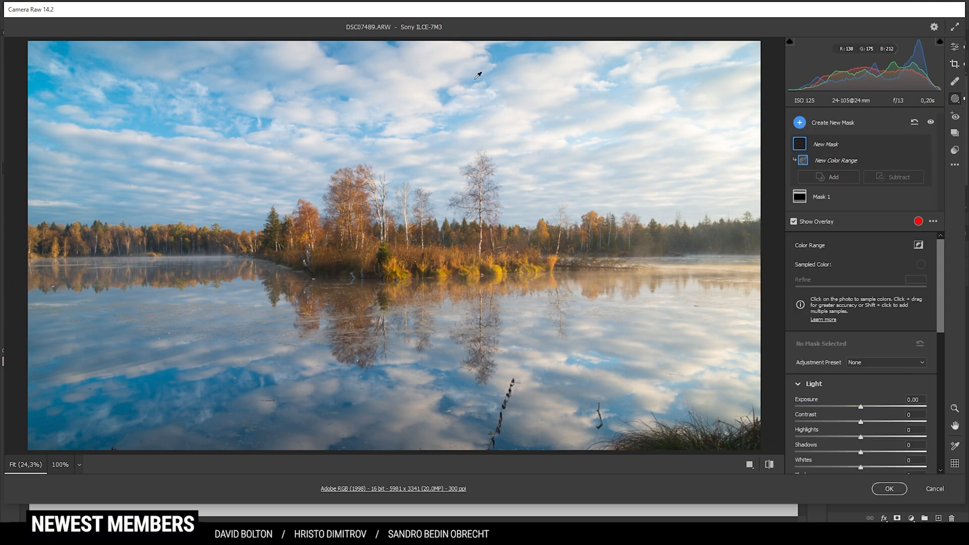
pyautogui.moveTo(500, 52)
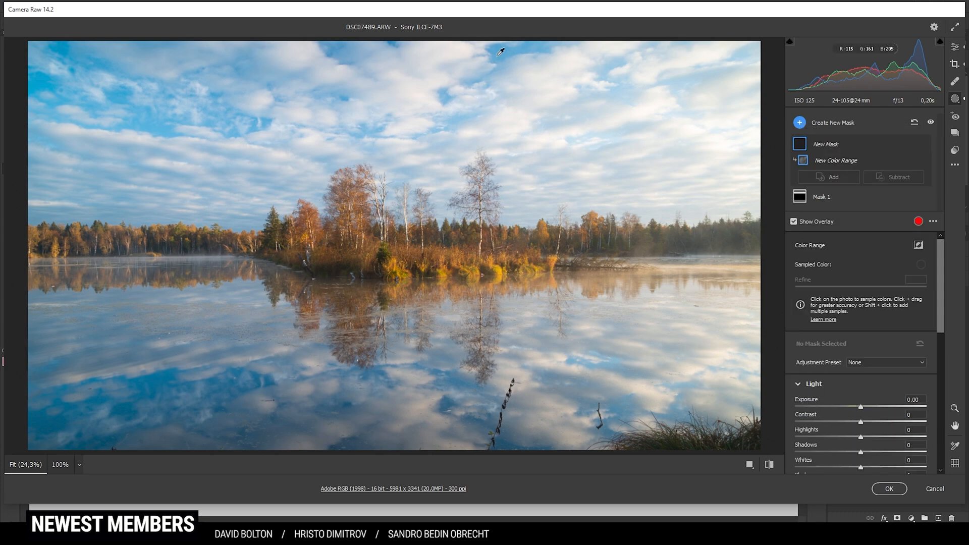
pyautogui.click(494, 54)
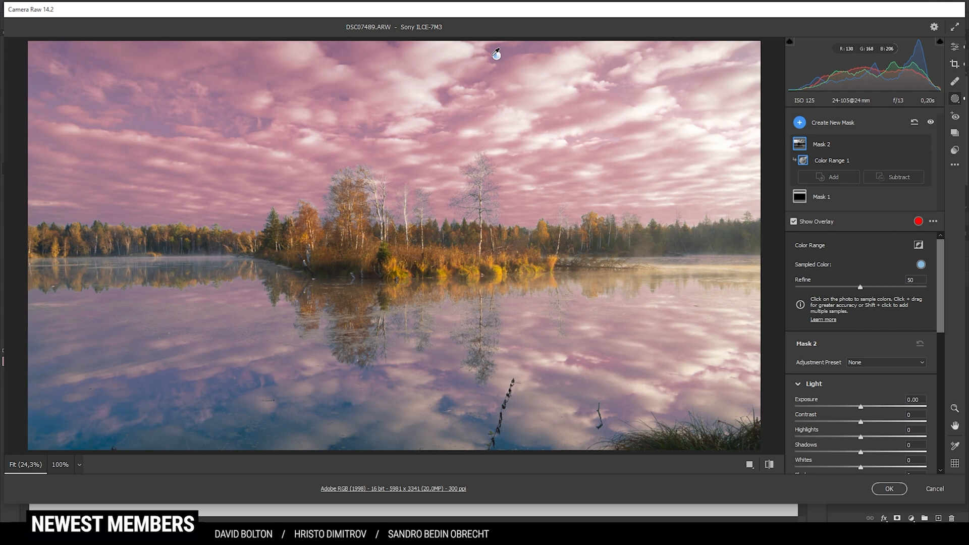
pyautogui.moveTo(915, 165)
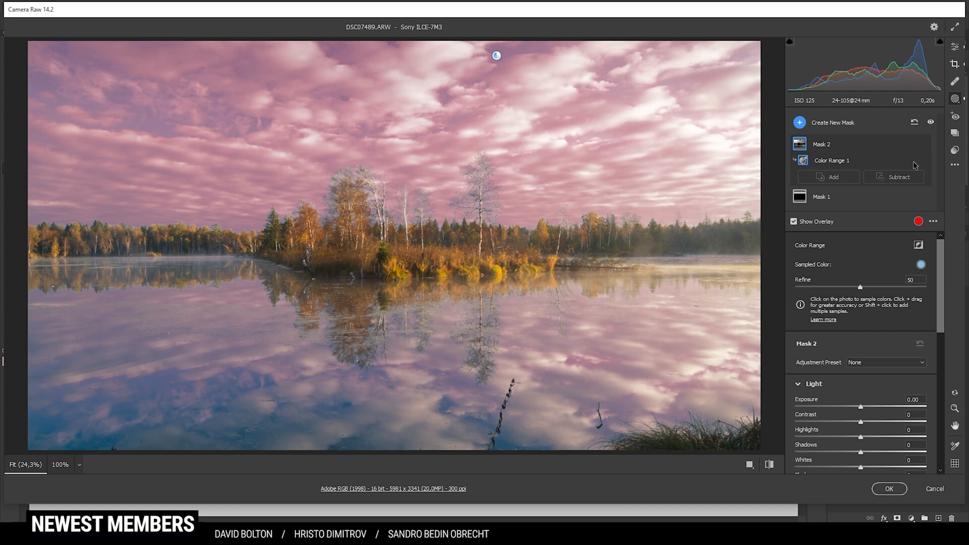
pyautogui.click(895, 177)
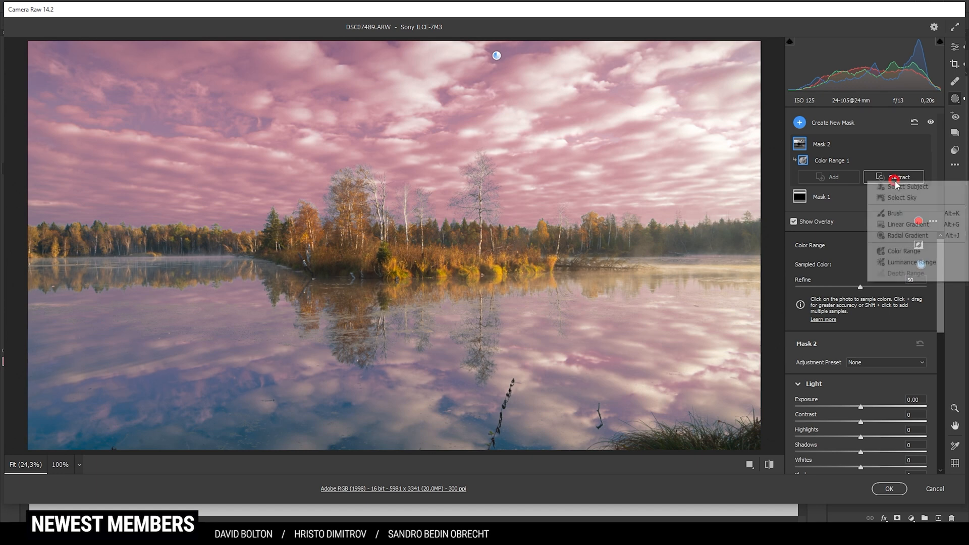
pyautogui.click(904, 224)
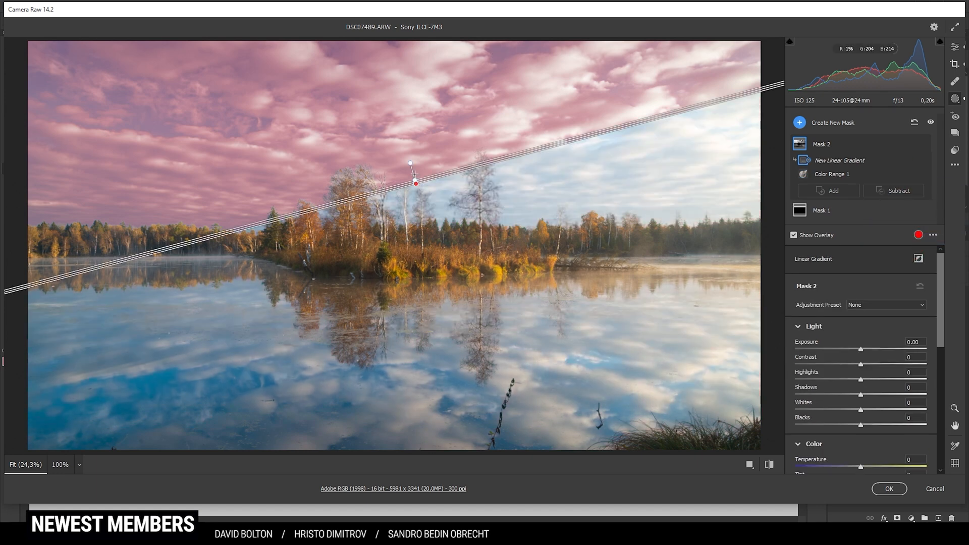
pyautogui.moveTo(410, 162); pyautogui.dragTo(415, 78)
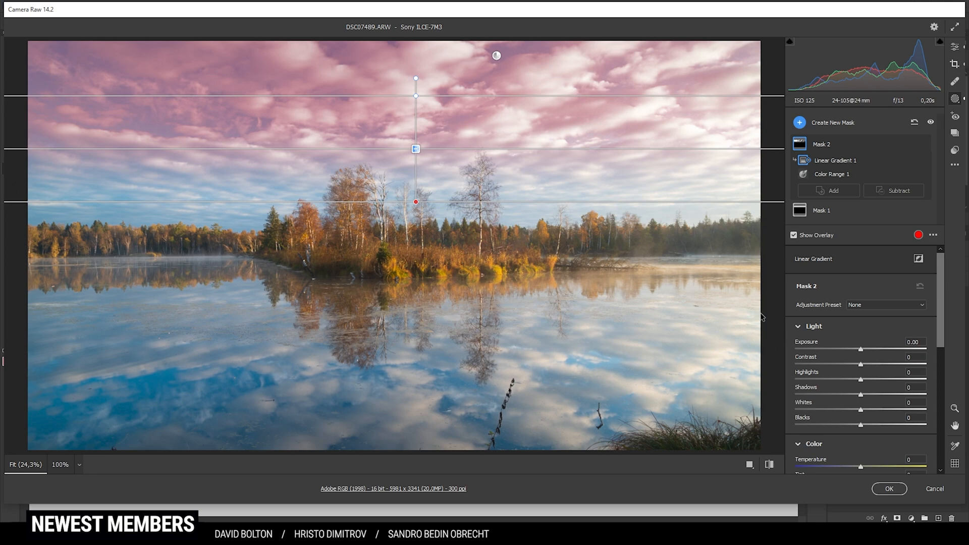
pyautogui.moveTo(860, 352)
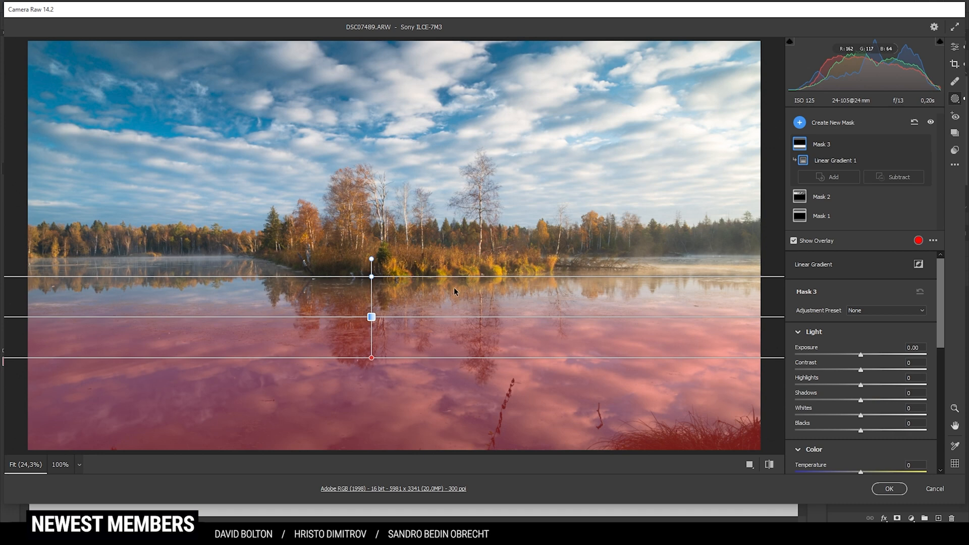
pyautogui.moveTo(606, 386)
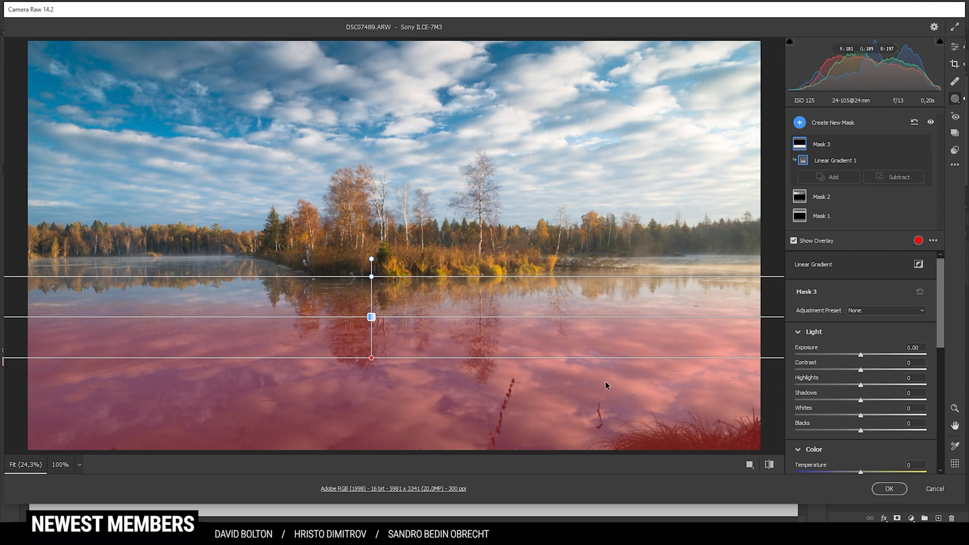
pyautogui.moveTo(888, 383)
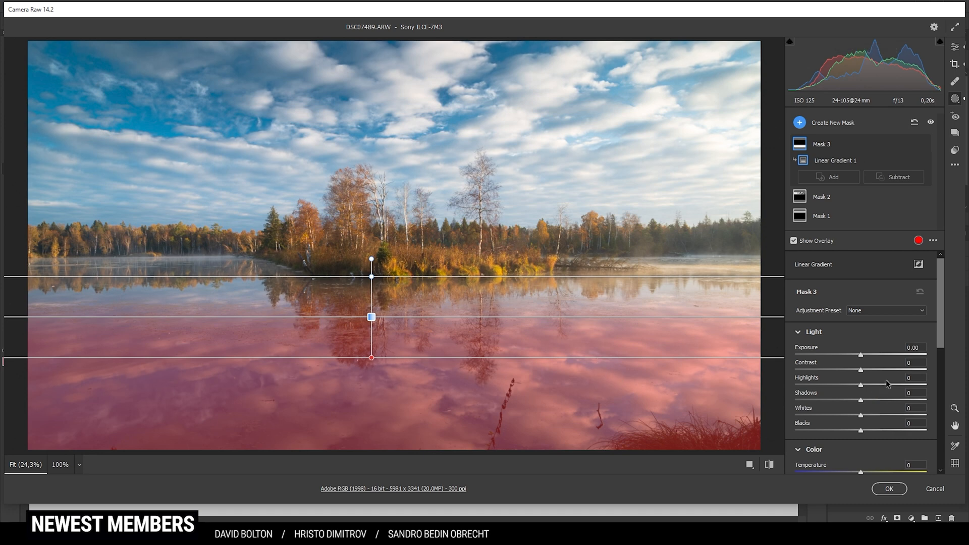
# Step: Scroll the Mask 3 panel to set Texture +16, Clarity +47 and Whites +25 on the lake gradient
pyautogui.scroll(-3)
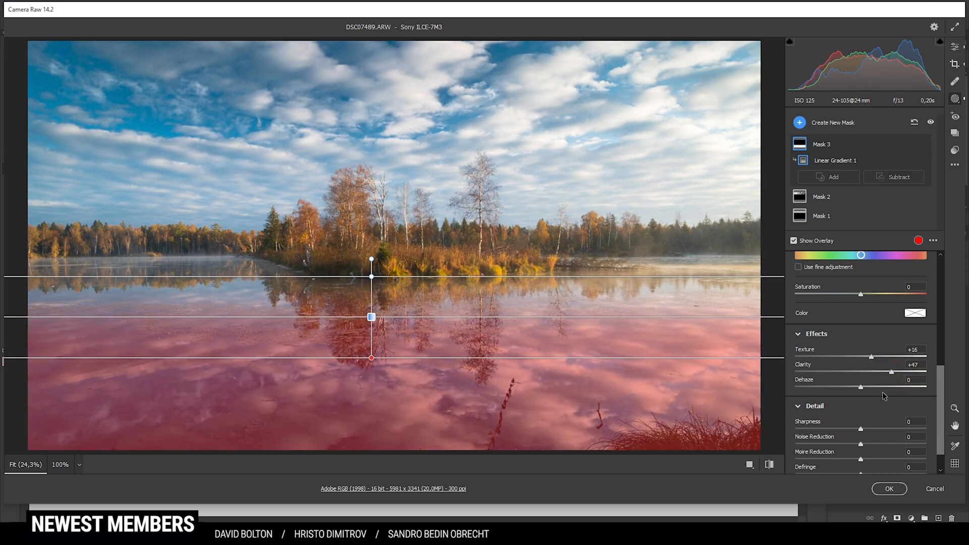
pyautogui.scroll(3)
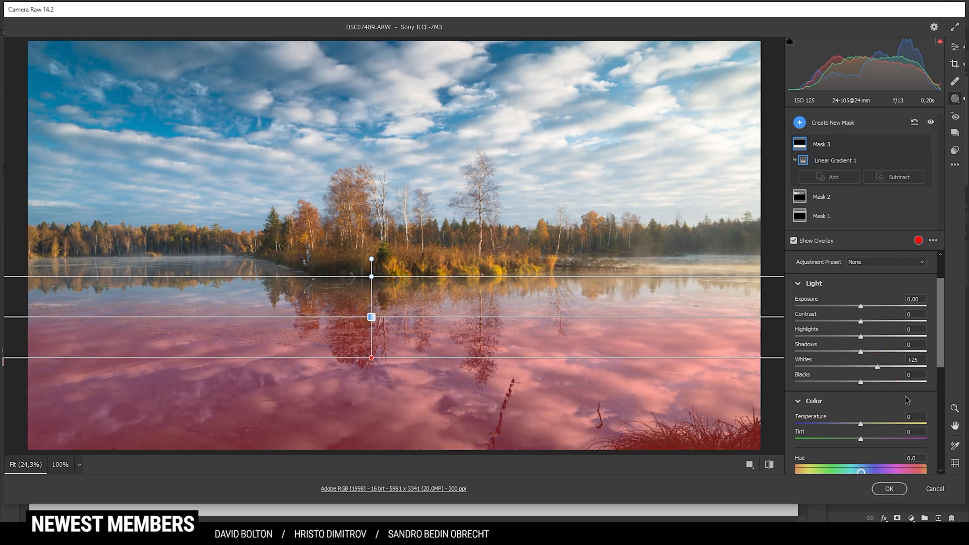
pyautogui.moveTo(694, 239)
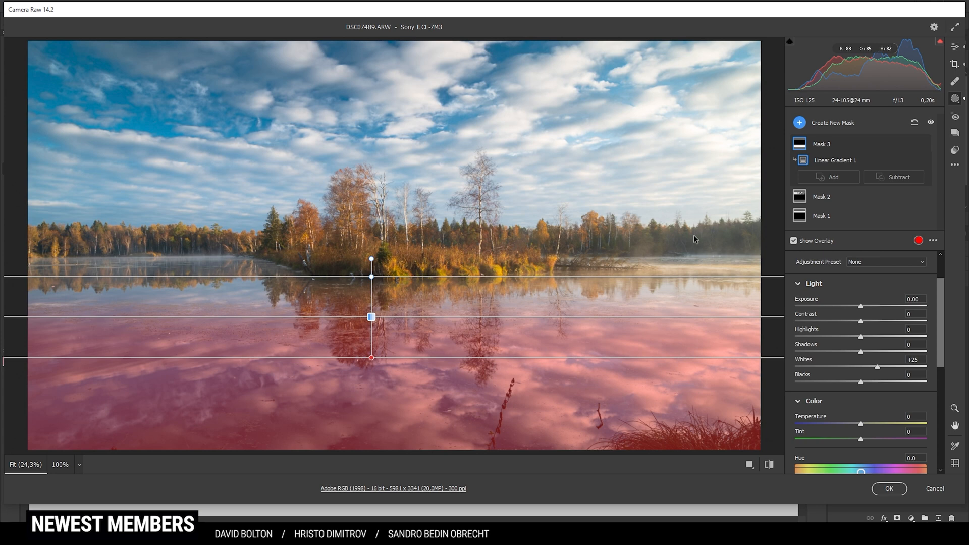
pyautogui.moveTo(799, 127)
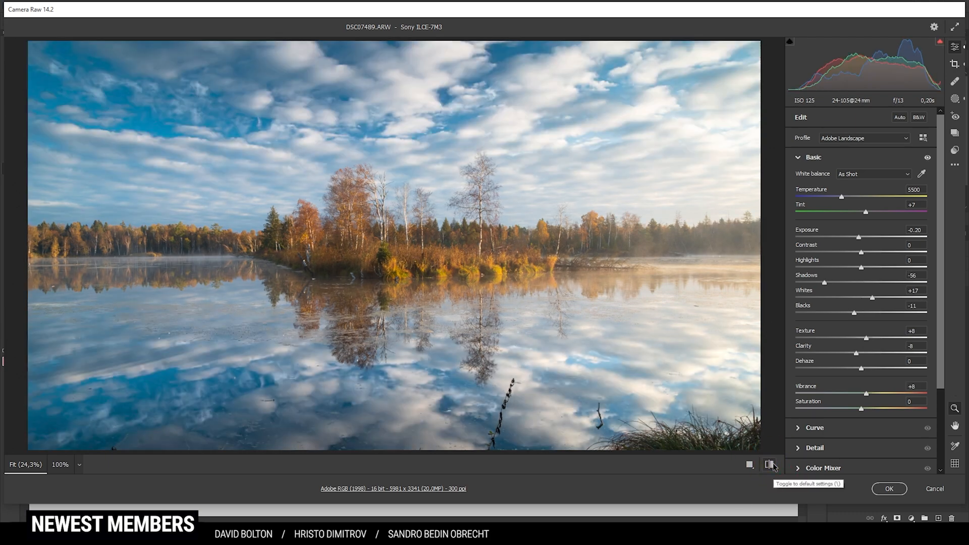
# Step: Compare the edit against defaults, then collapse the Basic section
pyautogui.click(770, 464)
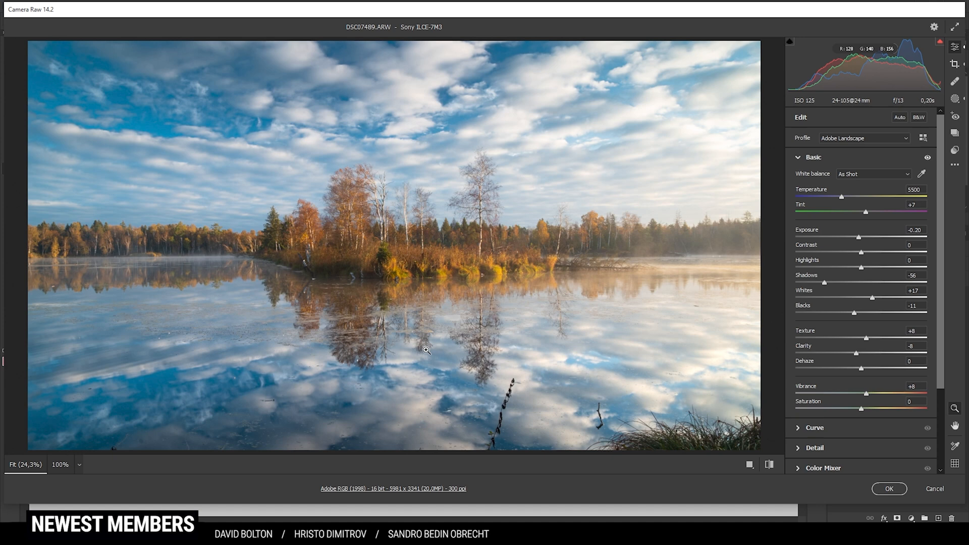
pyautogui.moveTo(681, 188)
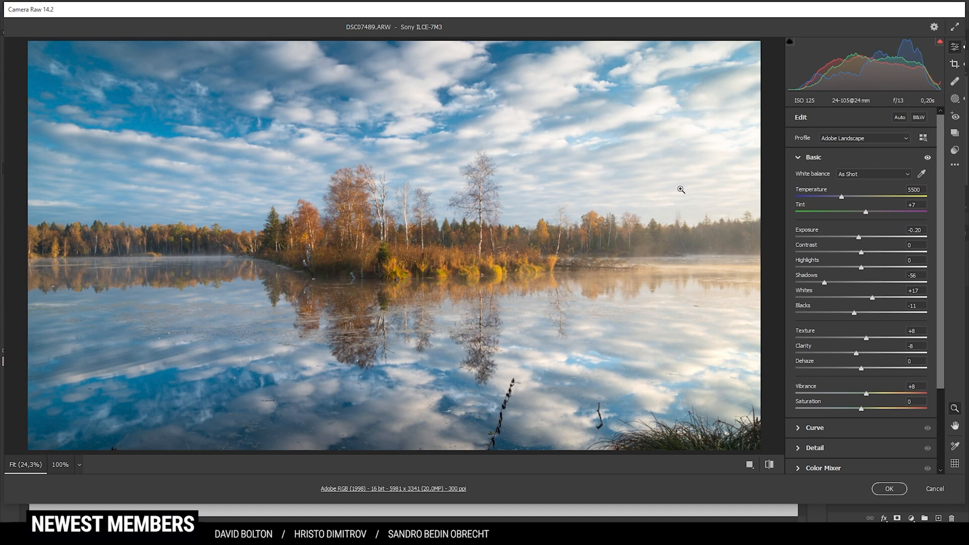
pyautogui.click(812, 158)
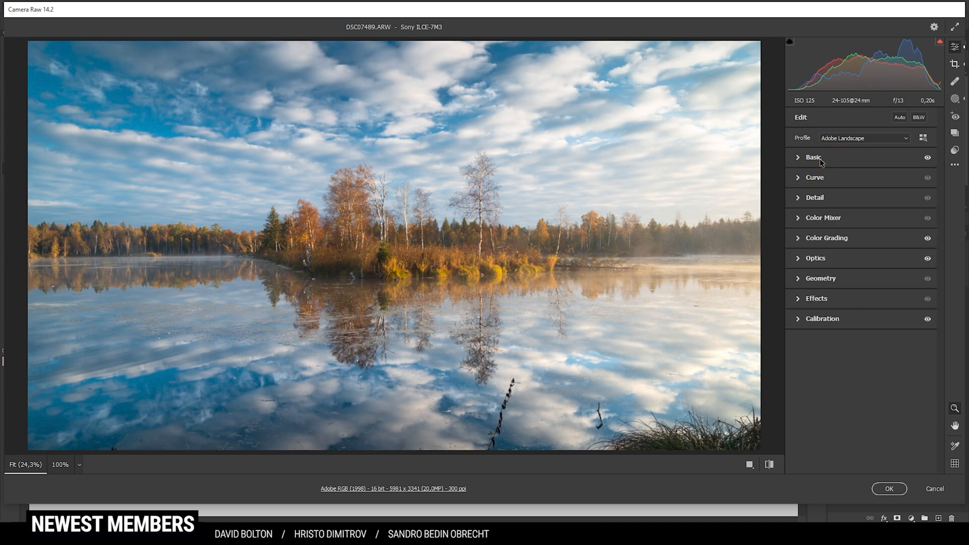
pyautogui.moveTo(825, 223)
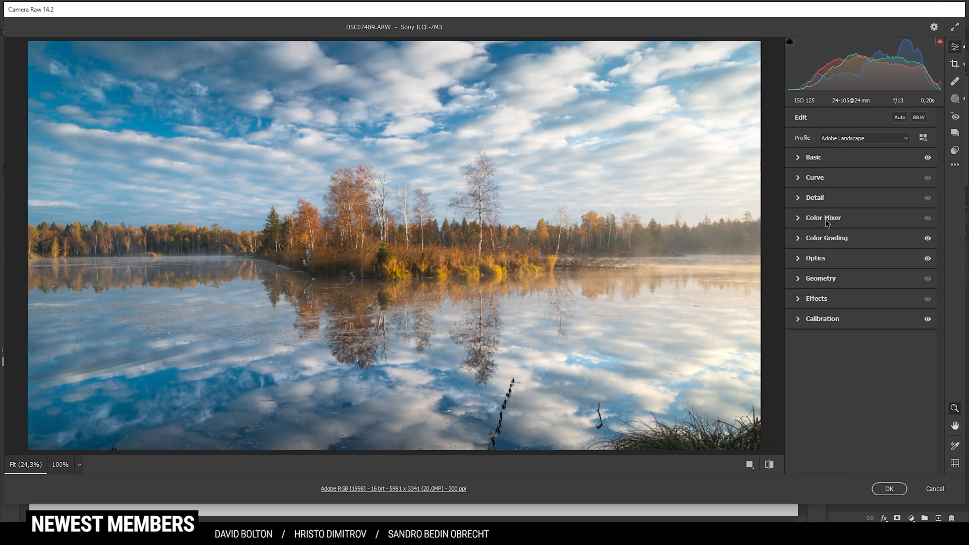
# Step: Expand the Color Mixer in HSL mode to shift Yellows and Greens hue to -100
pyautogui.click(823, 218)
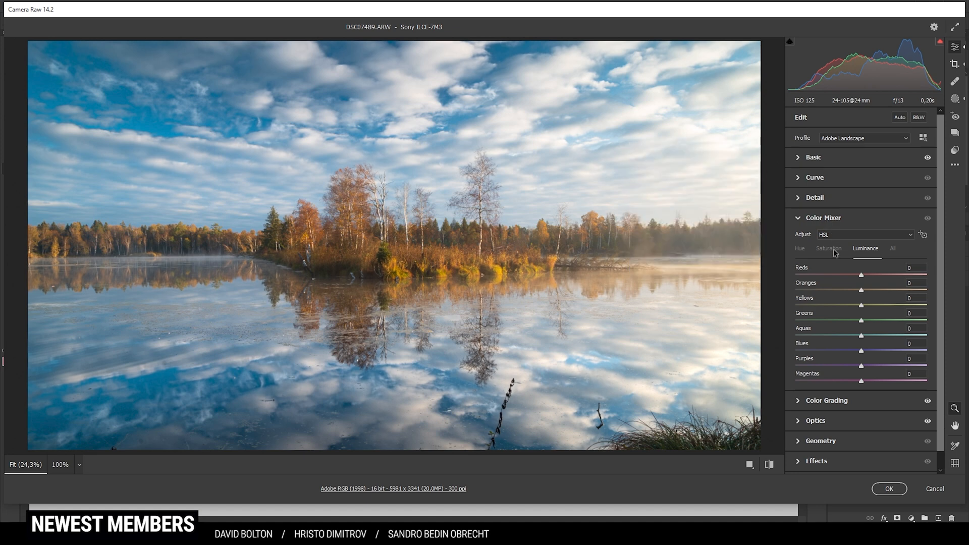
pyautogui.click(800, 248)
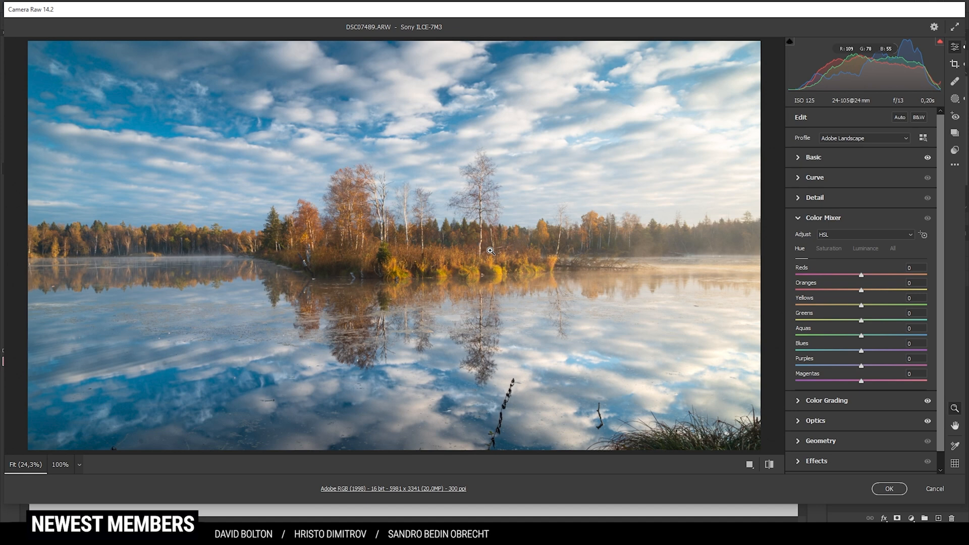
pyautogui.moveTo(453, 233)
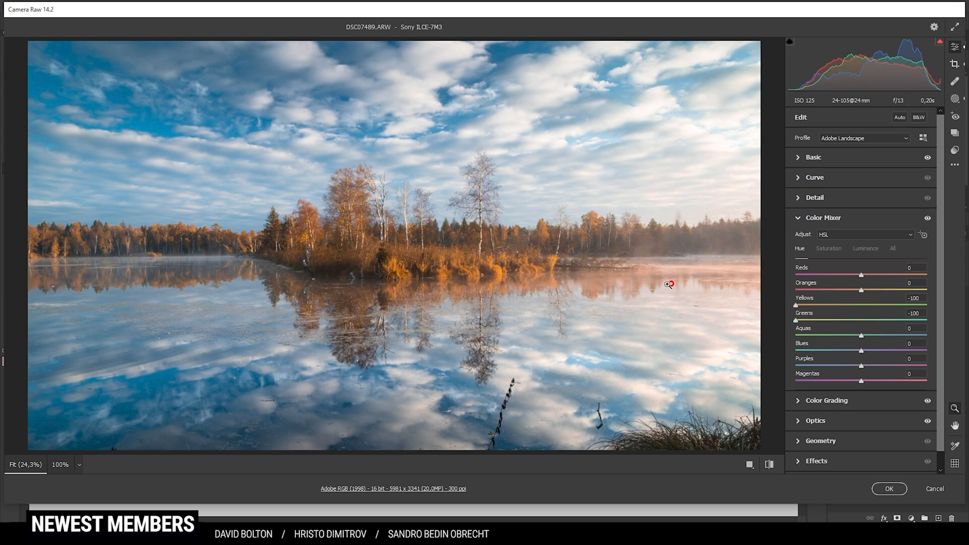
pyautogui.moveTo(697, 277)
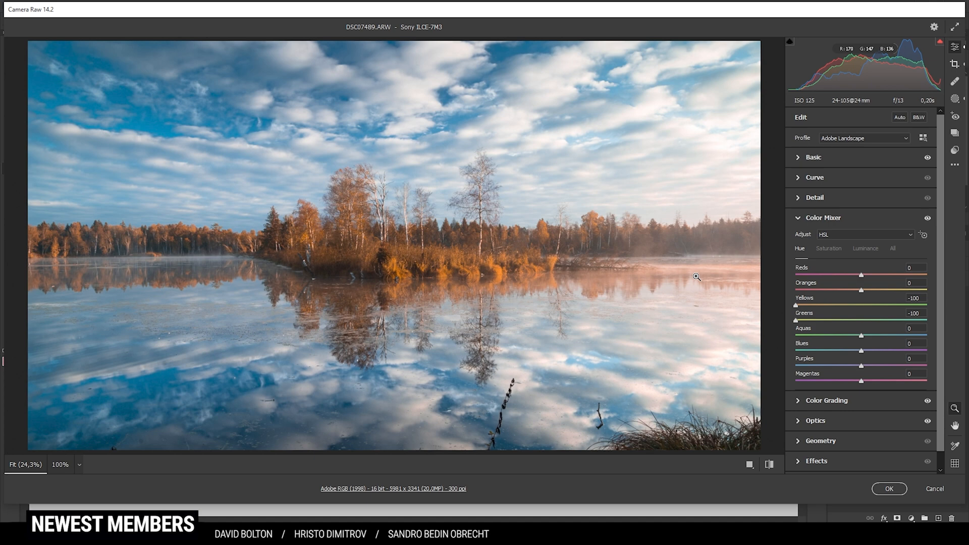
pyautogui.moveTo(134, 269)
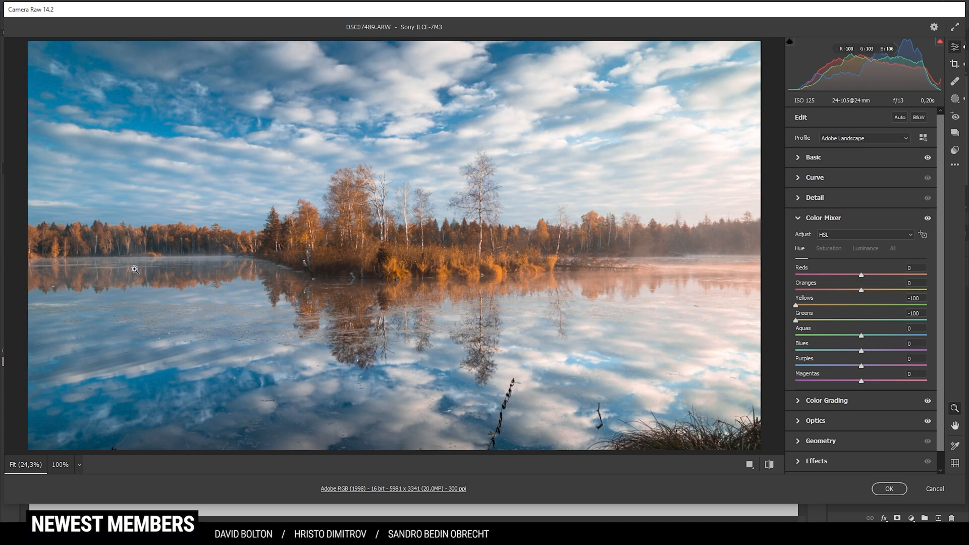
pyautogui.moveTo(765, 255)
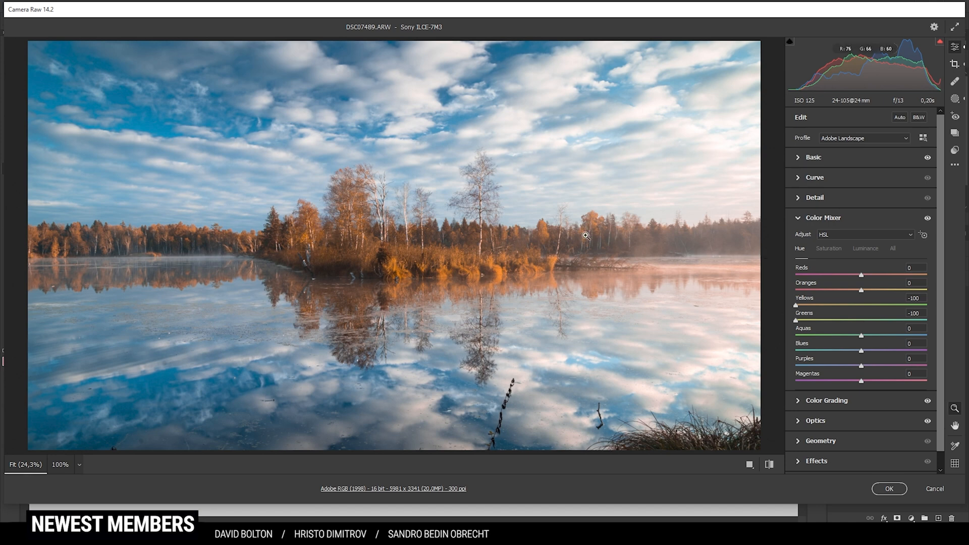
pyautogui.moveTo(581, 270)
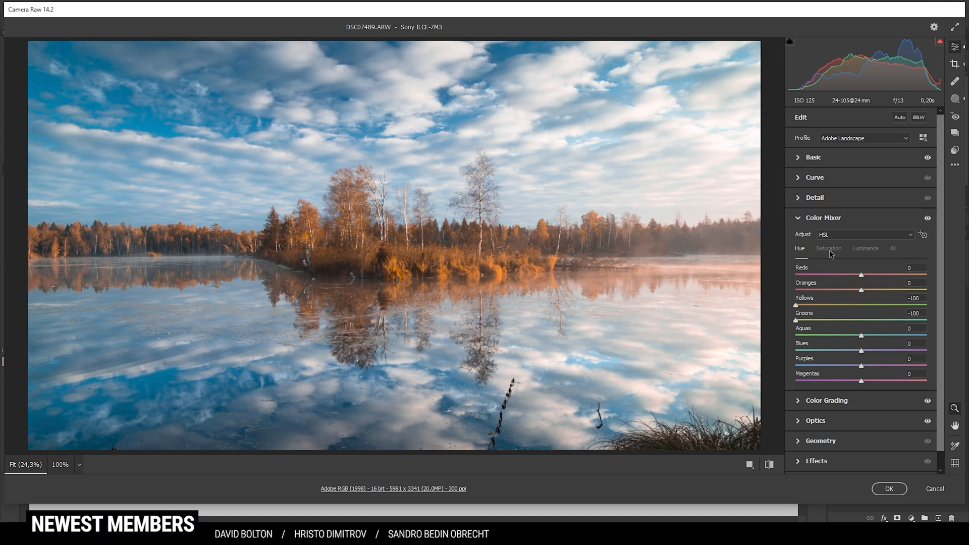
# Step: Show the Saturation controls to set Oranges +18, Yellows -14 and Greens -43
pyautogui.click(828, 248)
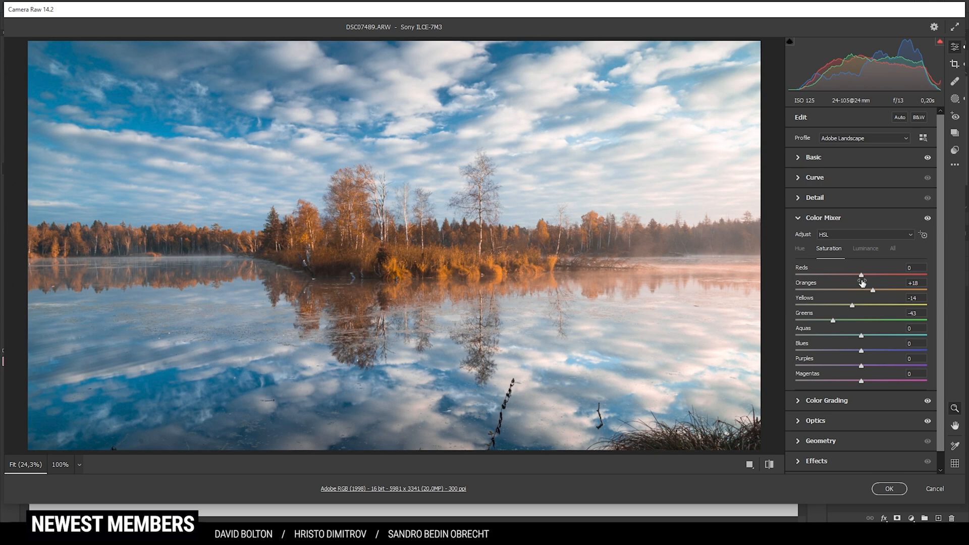
pyautogui.moveTo(860, 264)
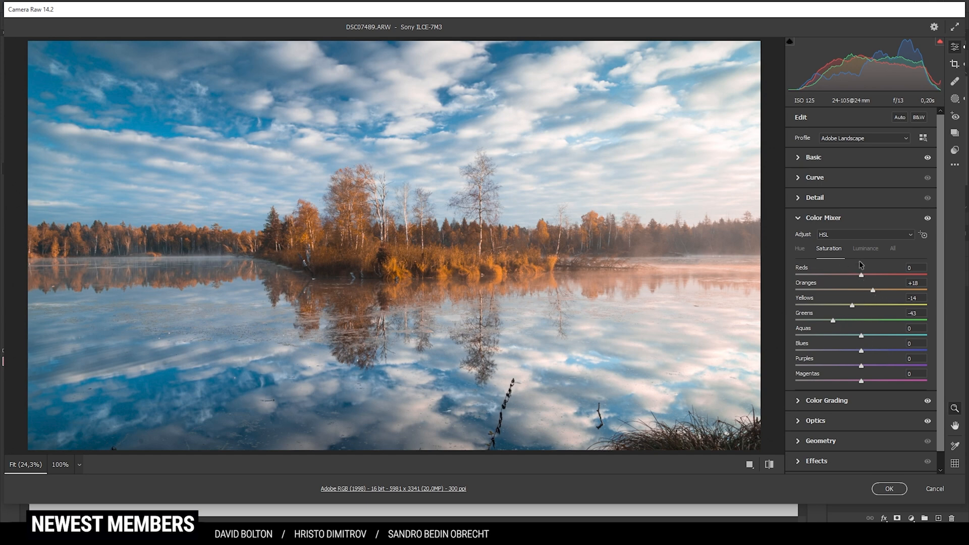
# Step: Set Color Mixer luminance to Oranges +53, Yellows +45, Blues -18 to brighten the foliage
pyautogui.click(865, 248)
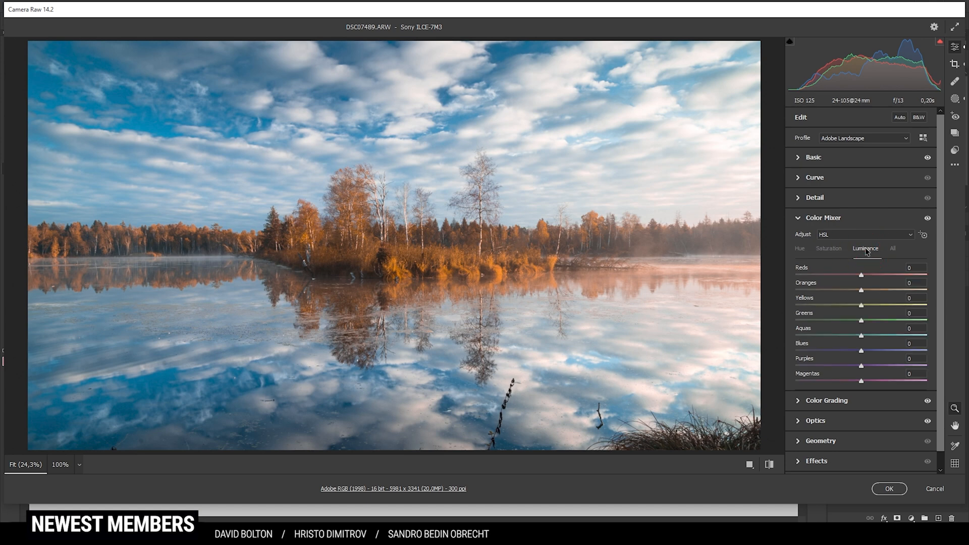
pyautogui.moveTo(839, 260)
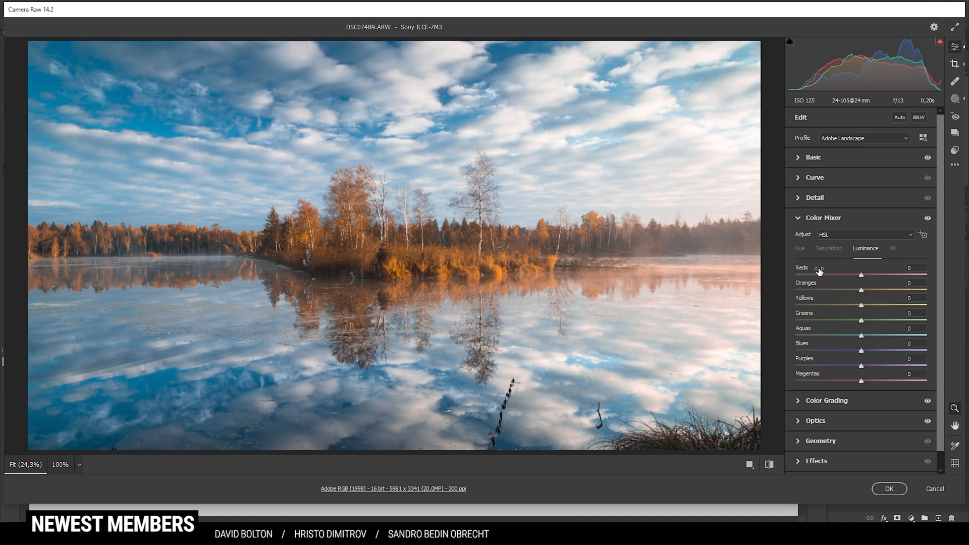
pyautogui.moveTo(810, 302)
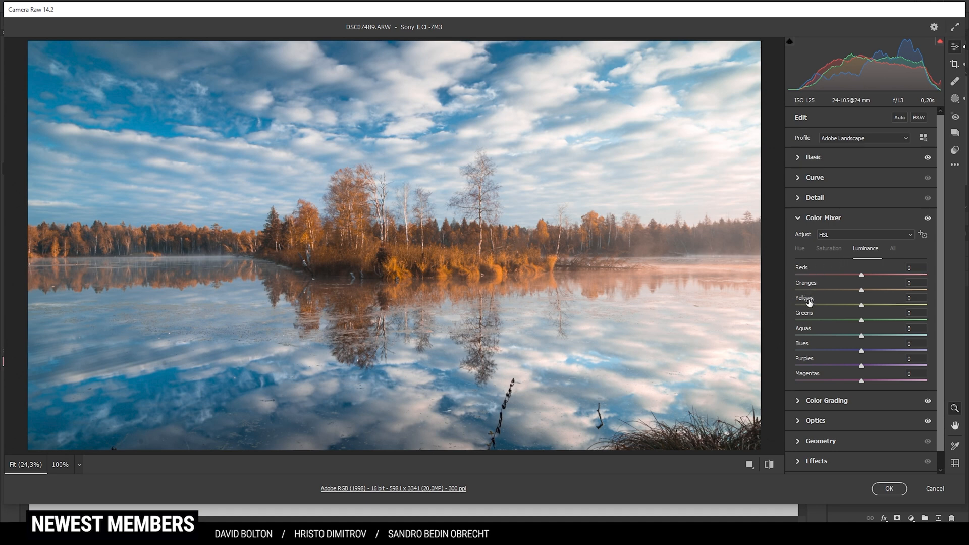
pyautogui.moveTo(238, 252)
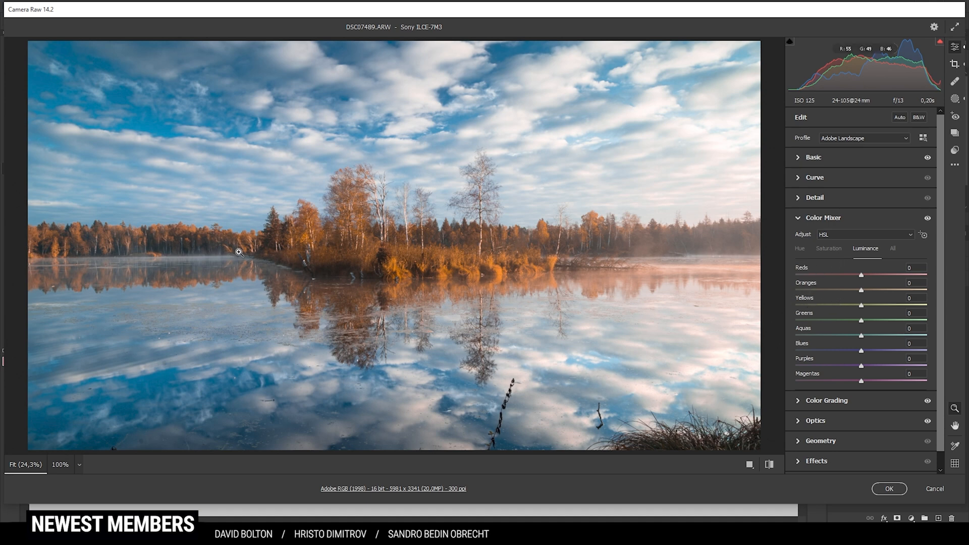
pyautogui.moveTo(873, 296)
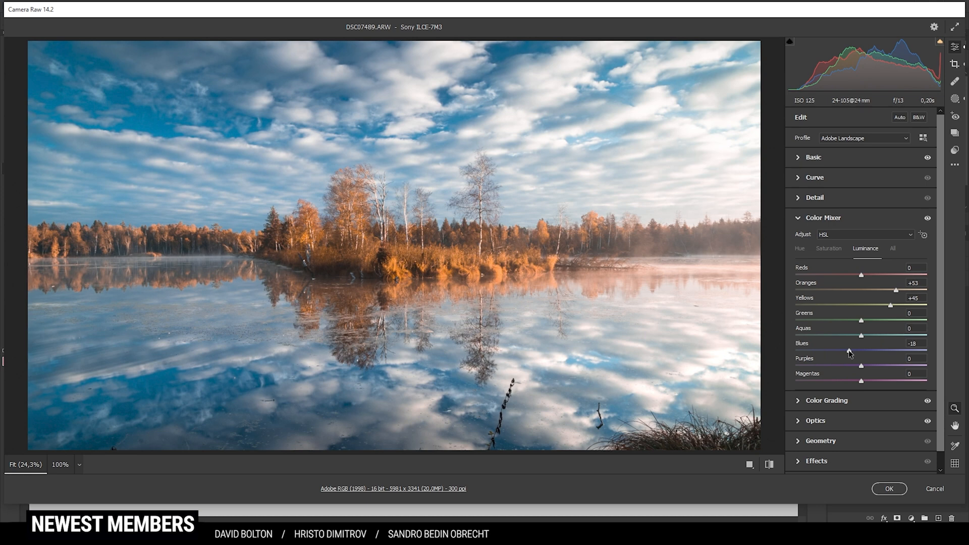
pyautogui.click(822, 218)
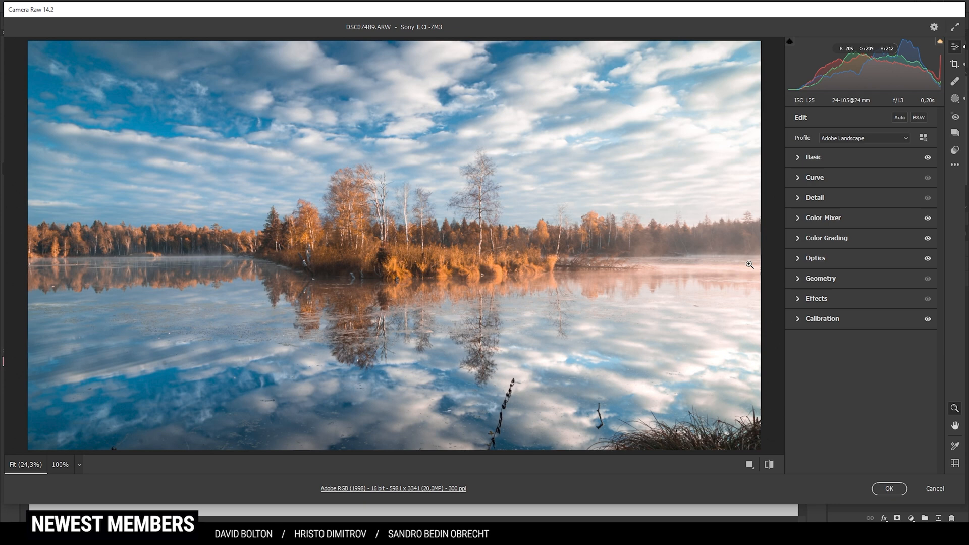
pyautogui.moveTo(827, 251)
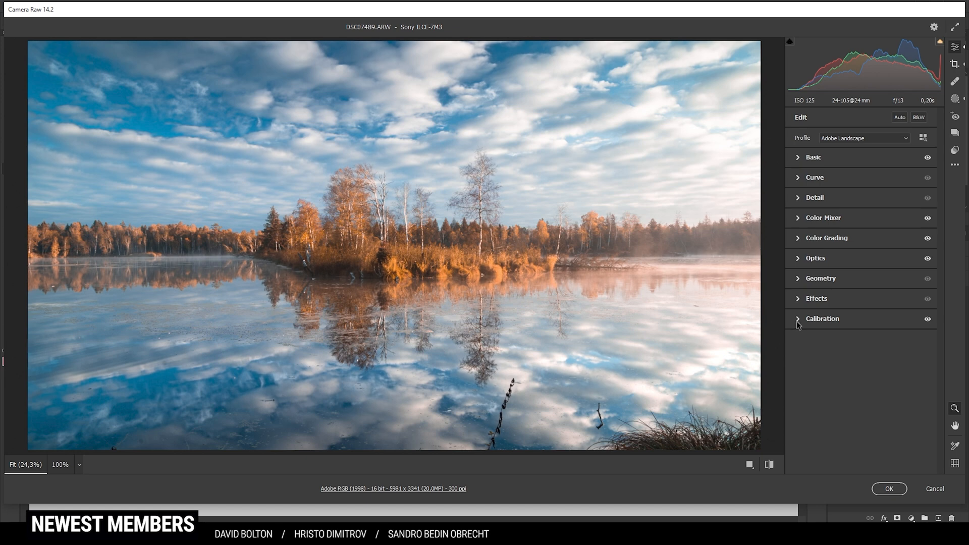
pyautogui.click(821, 318)
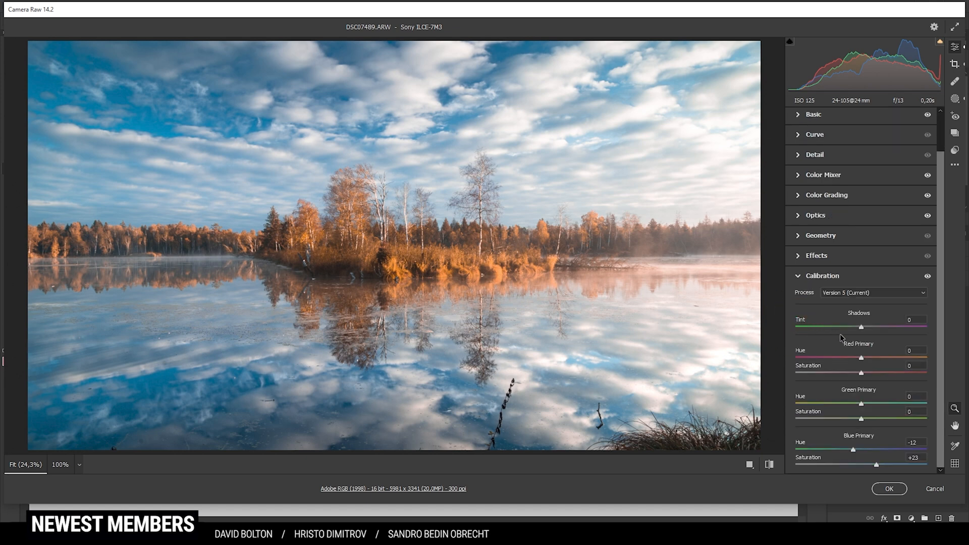
pyautogui.moveTo(865, 443)
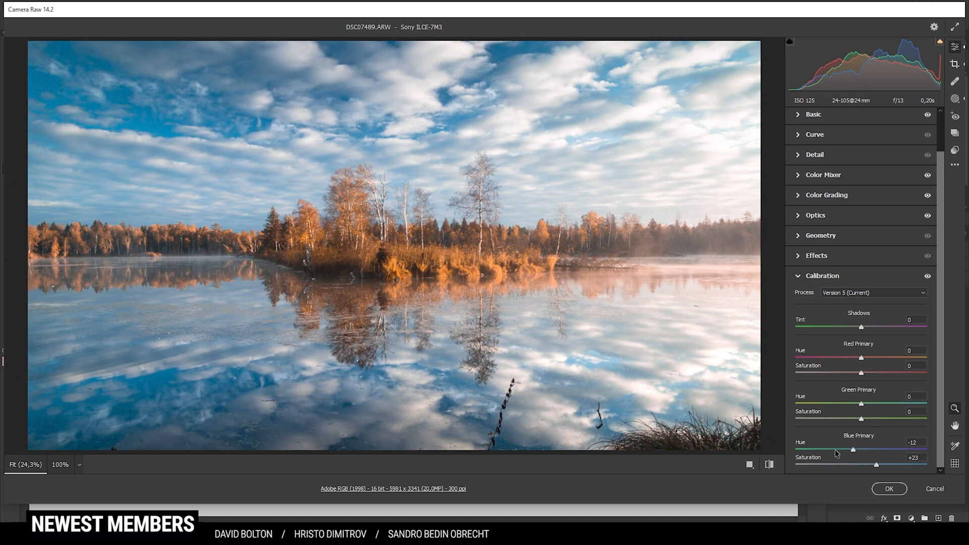
pyautogui.moveTo(854, 437)
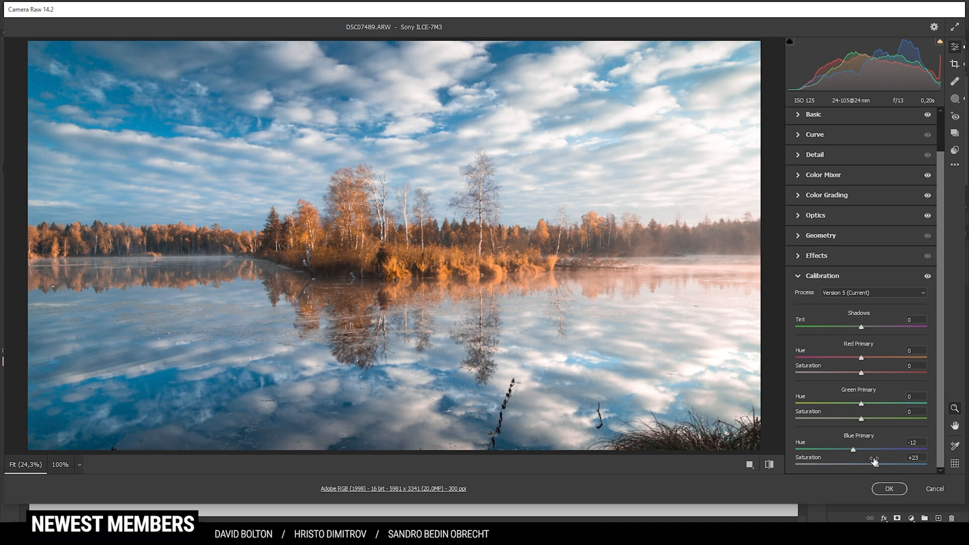
pyautogui.moveTo(928, 279)
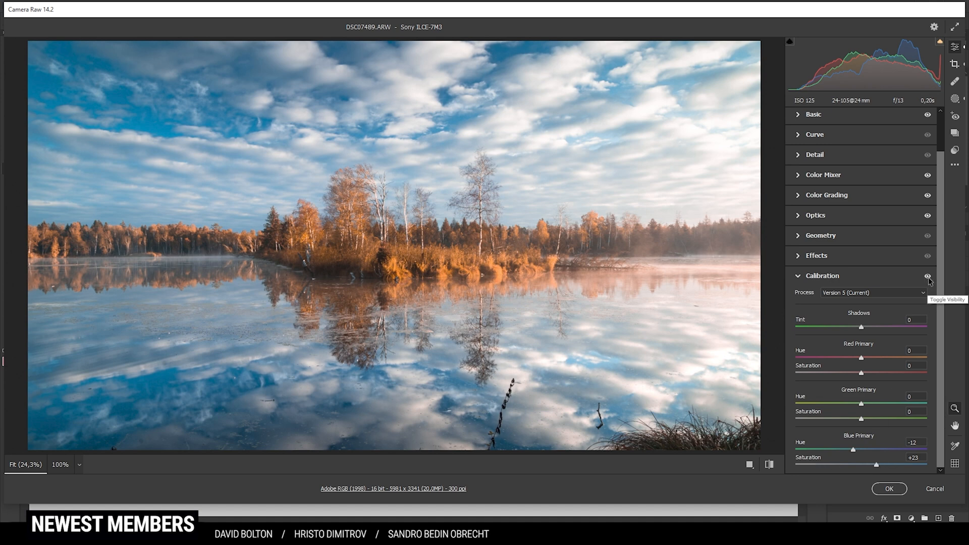
pyautogui.click(871, 292)
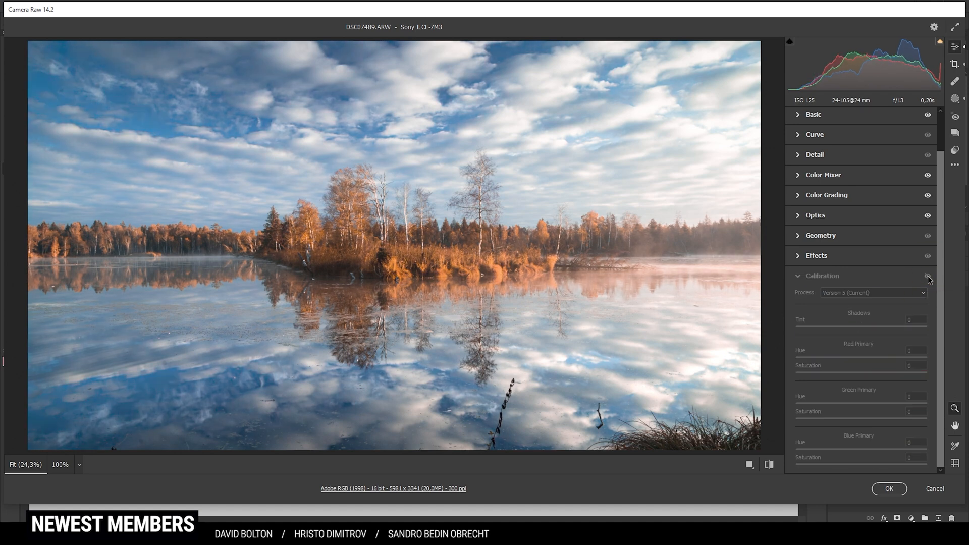
pyautogui.click(927, 276)
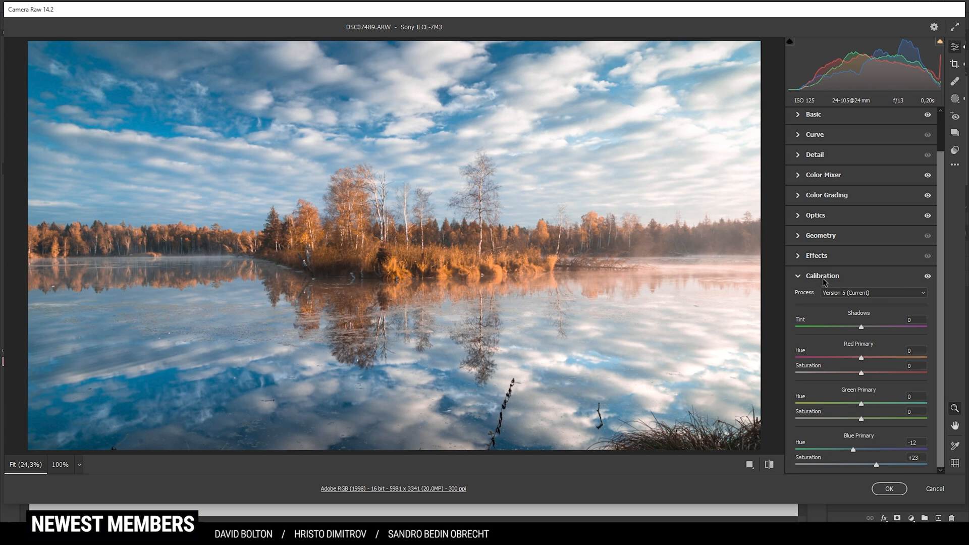
pyautogui.click(821, 276)
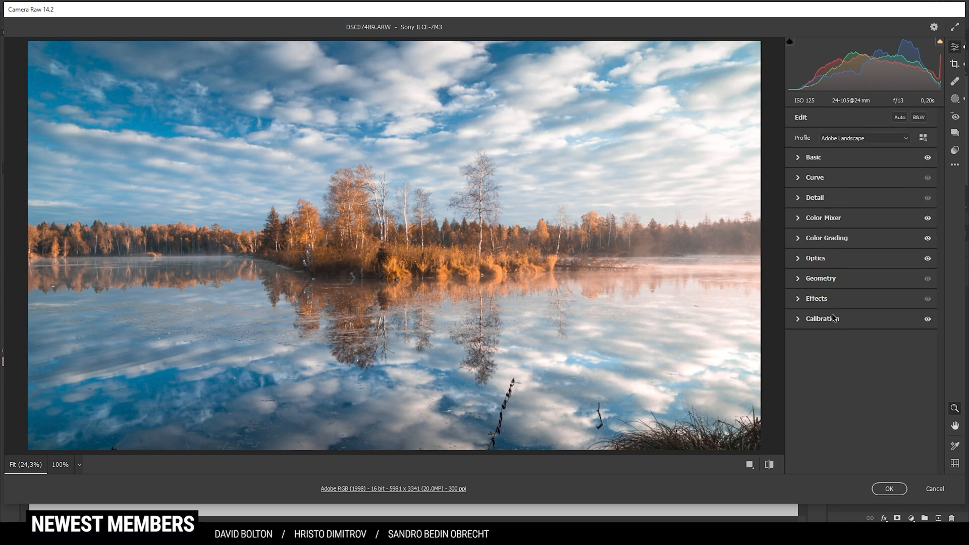
pyautogui.moveTo(288, 221)
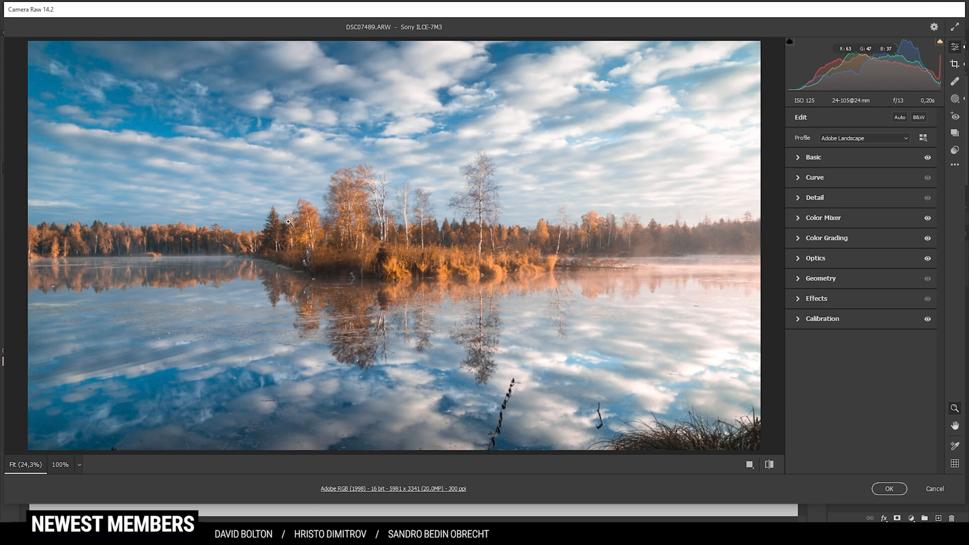
pyautogui.moveTo(802, 203)
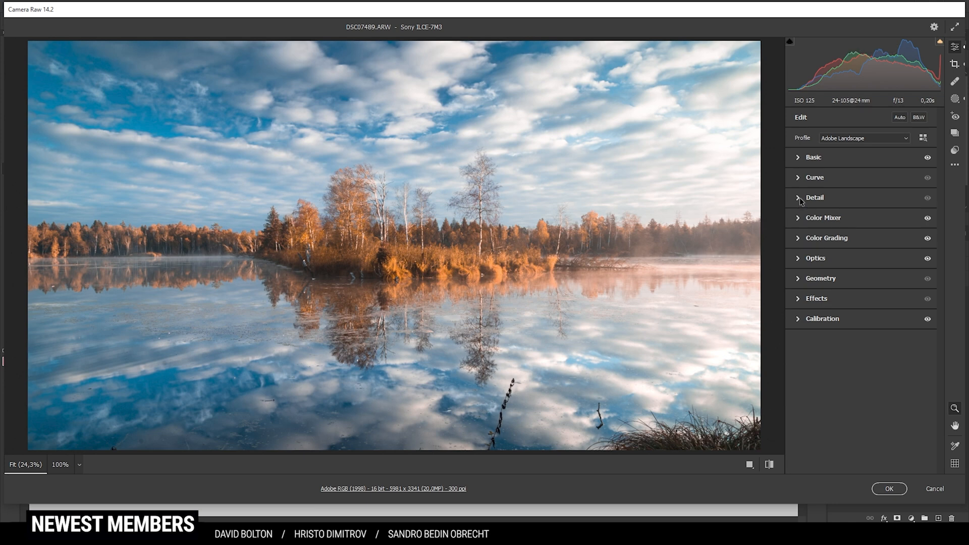
# Step: Apply Detail sharpening 99, radius 0.5, detail 100, masking 91 and commit the raw edits with OK
pyautogui.click(813, 197)
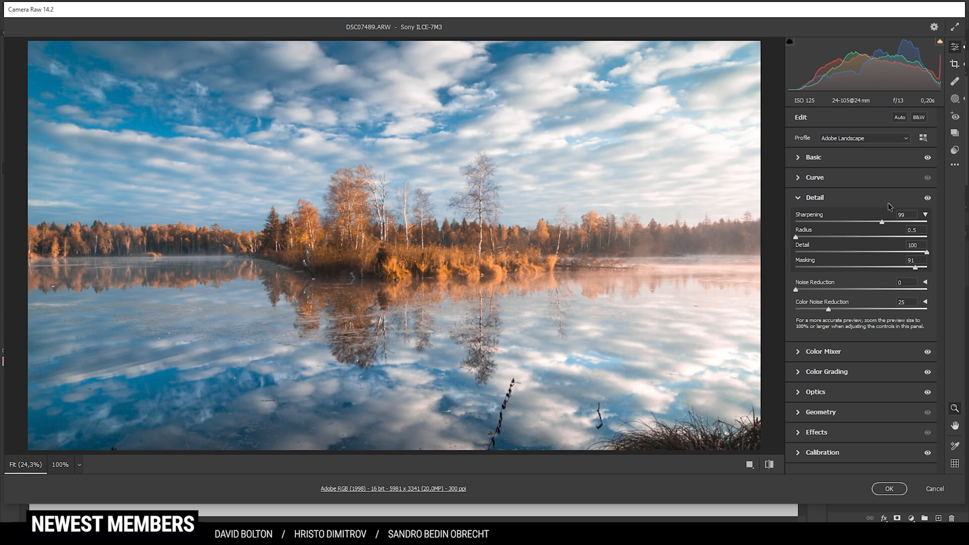
pyautogui.moveTo(625, 364)
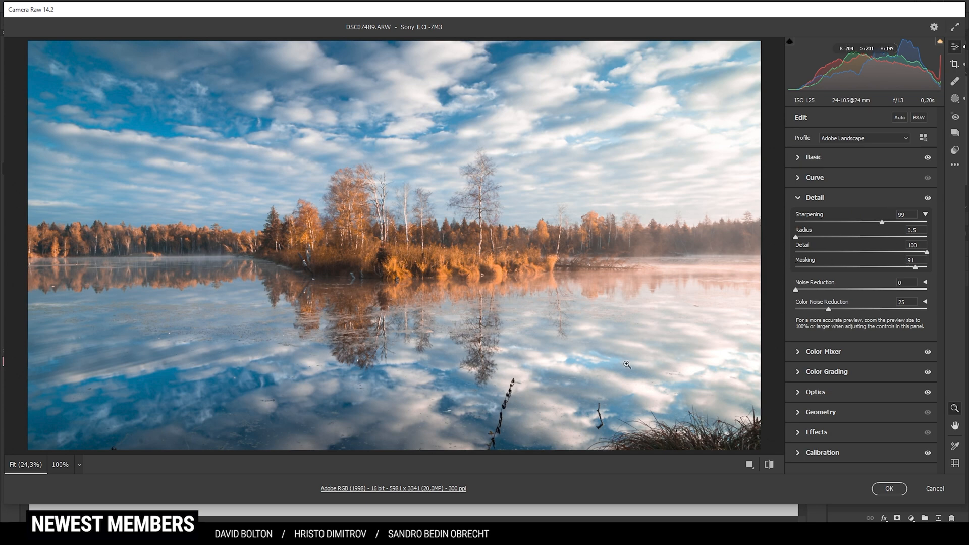
pyautogui.moveTo(248, 158)
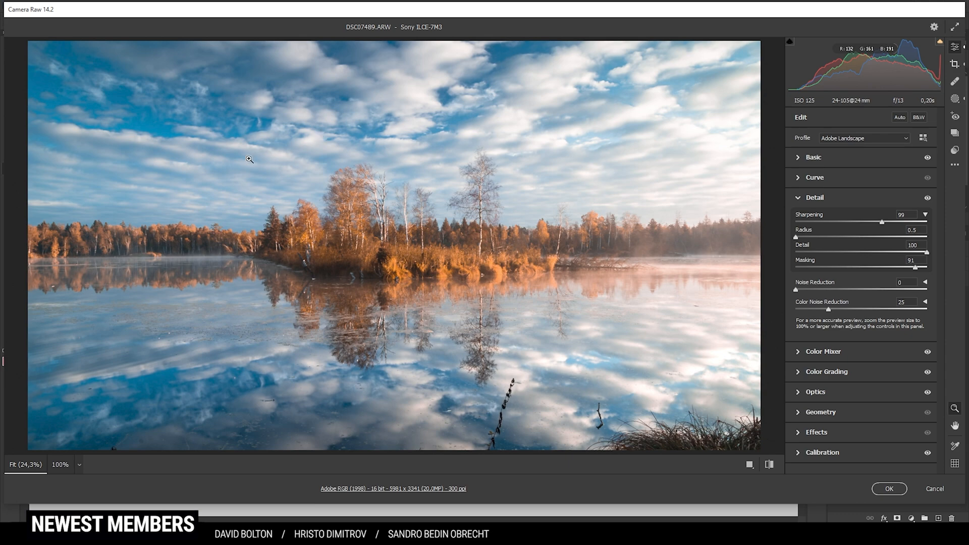
pyautogui.moveTo(858, 498)
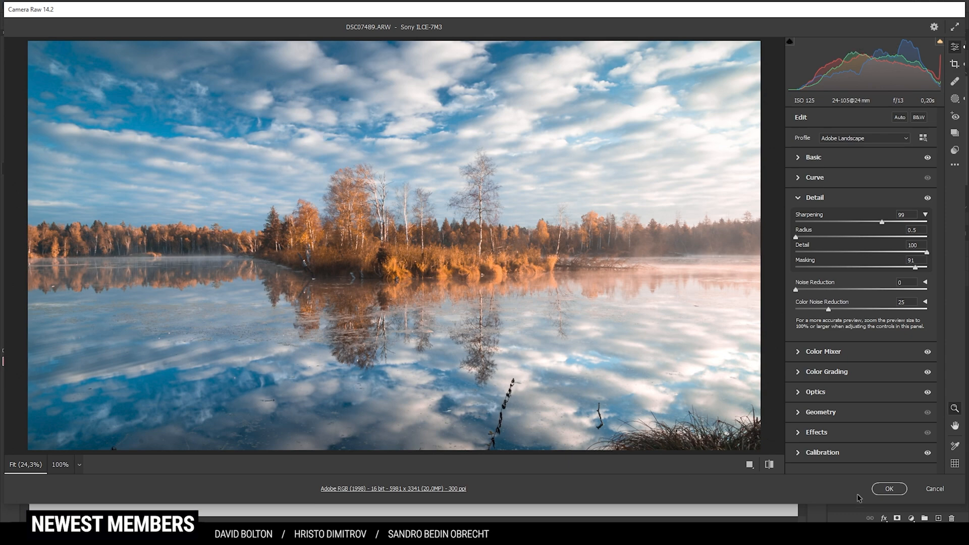
pyautogui.click(888, 488)
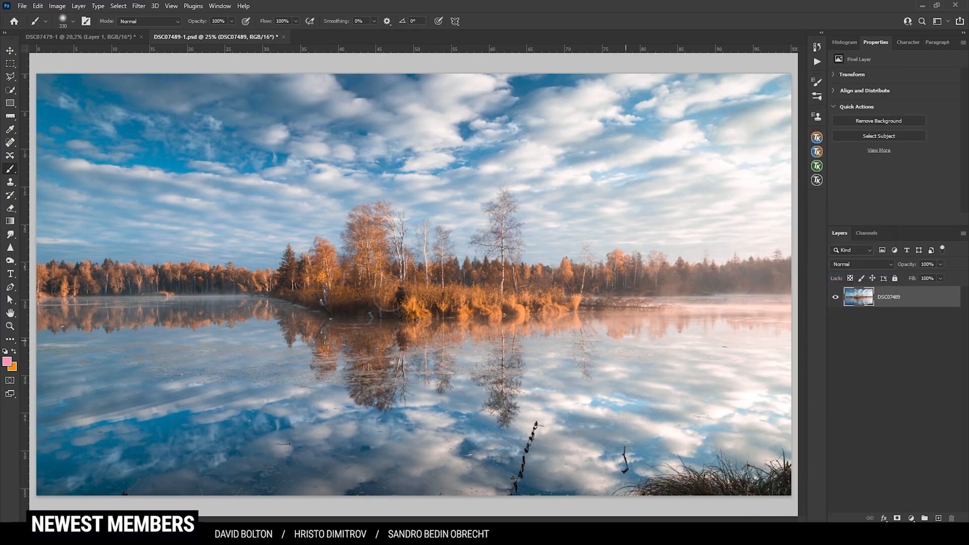
pyautogui.click(10, 142)
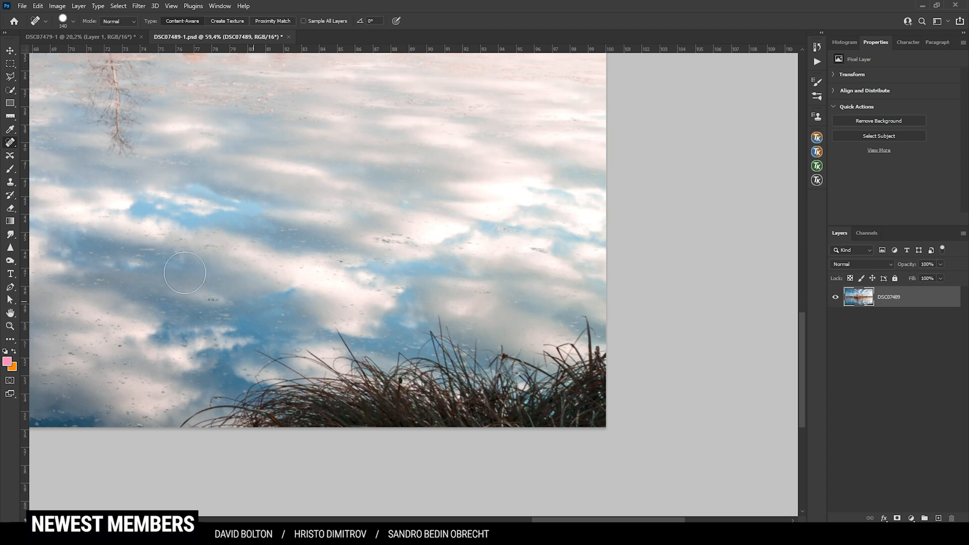
pyautogui.click(10, 76)
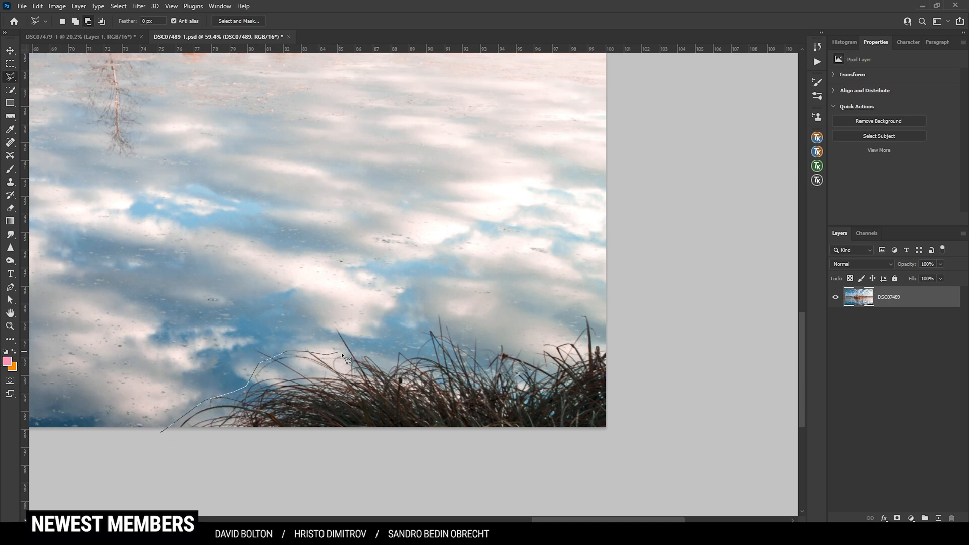
# Step: Lasso-select the reeds at the lake's lower edge and remove them with Content-Aware Fill
pyautogui.click(176, 442)
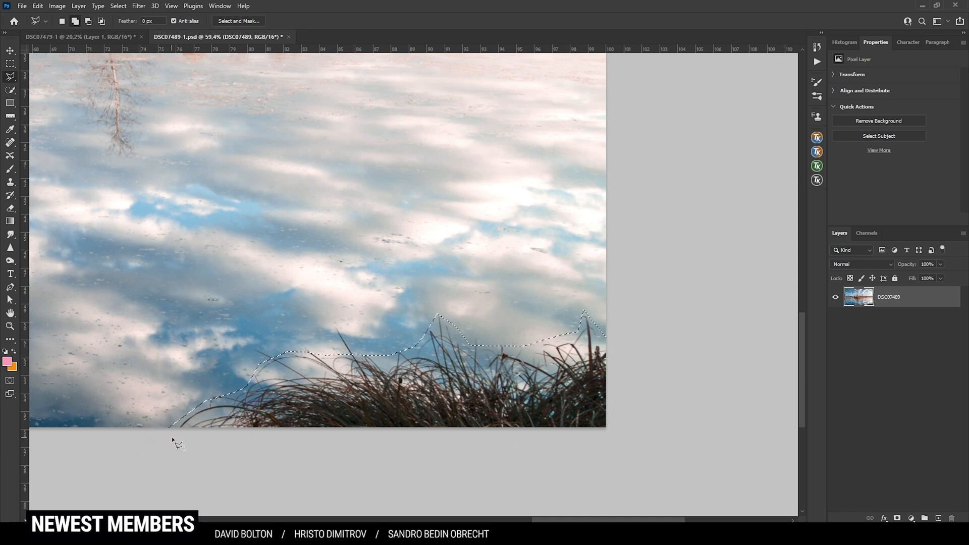
pyautogui.click(569, 167)
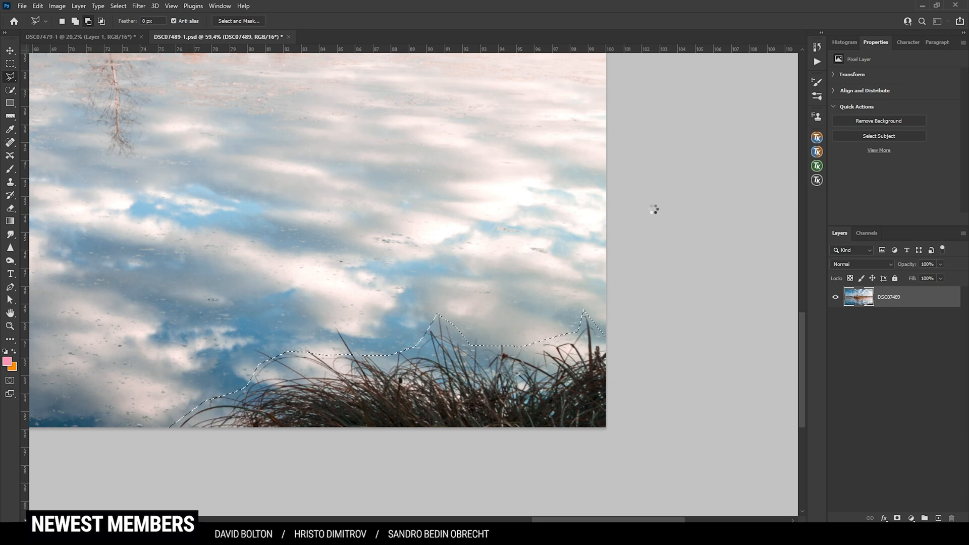
pyautogui.click(10, 143)
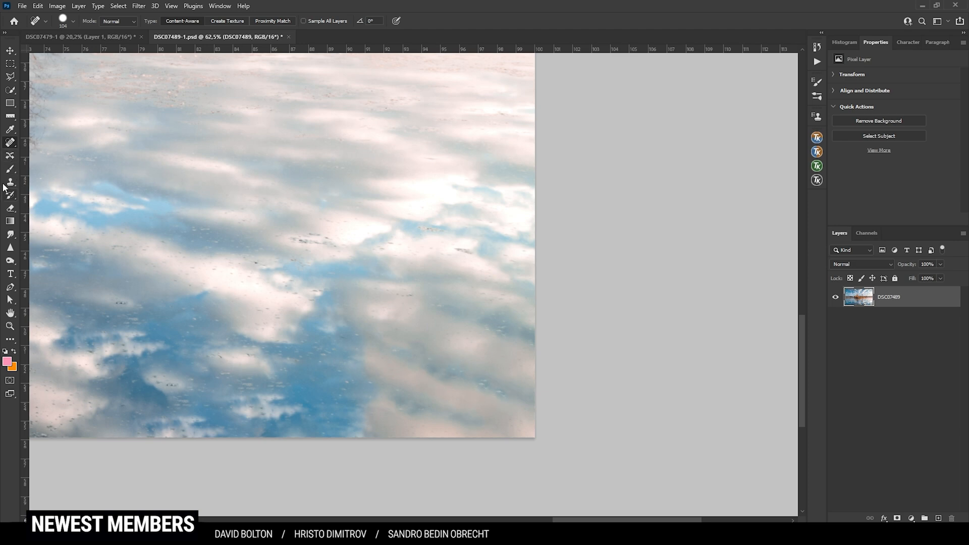
# Step: Switch to the Clone Stamp tool to touch up the water where the reeds were
pyautogui.click(10, 181)
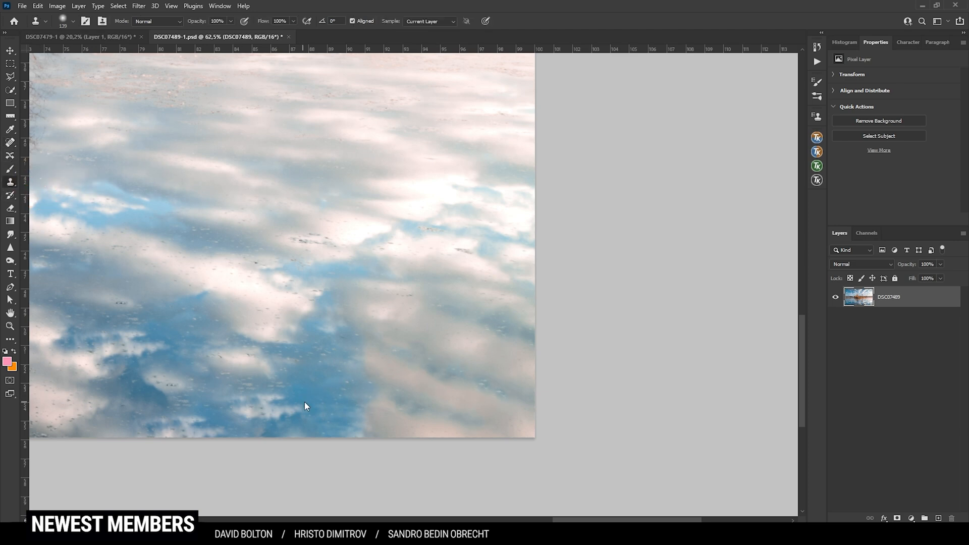
pyautogui.moveTo(80, 421)
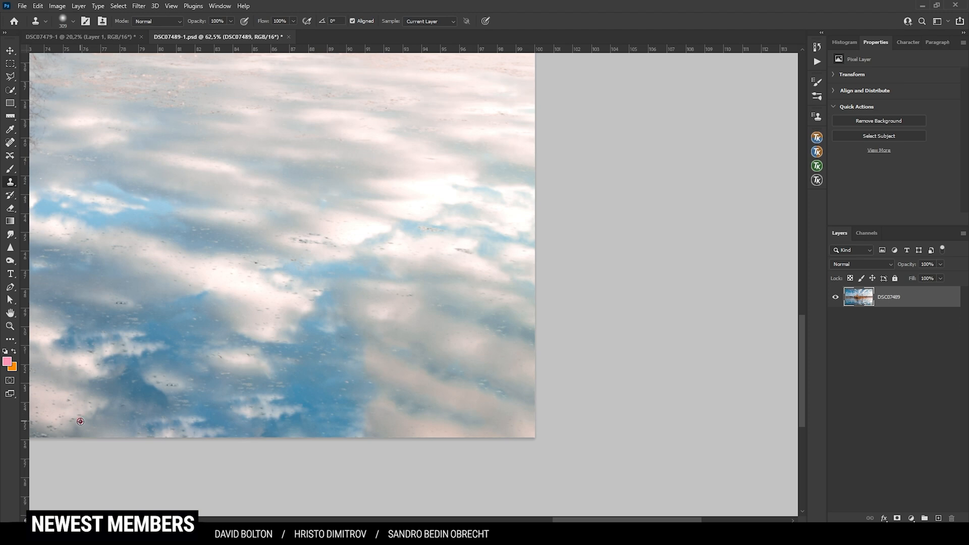
pyautogui.moveTo(494, 356)
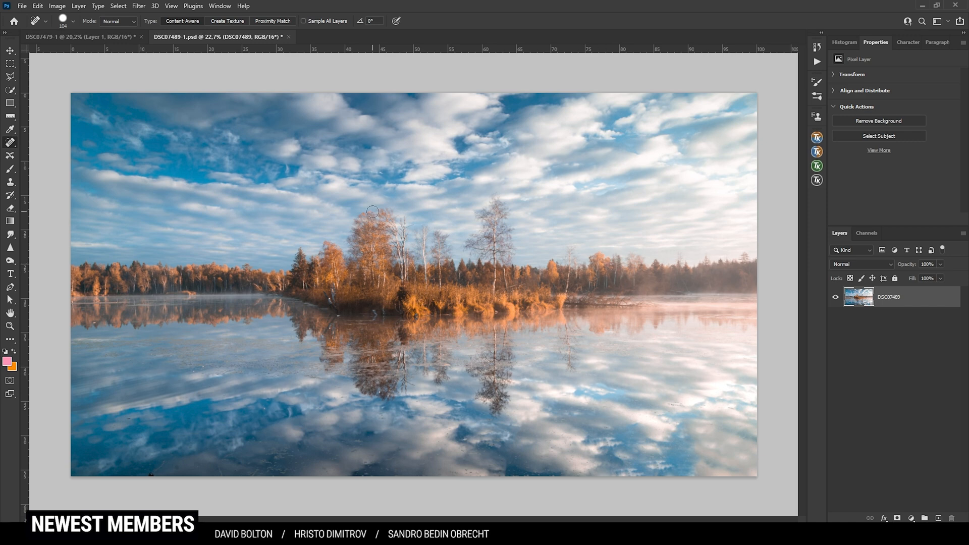
pyautogui.moveTo(364, 179)
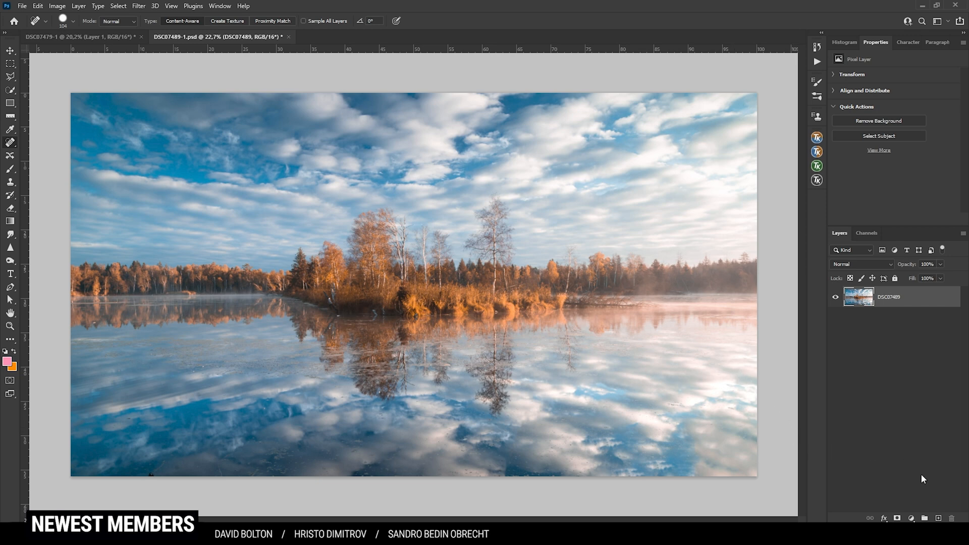
# Step: Add a Hue/Saturation layer targeting Cyans with saturation -41 and lightness -21
pyautogui.click(911, 518)
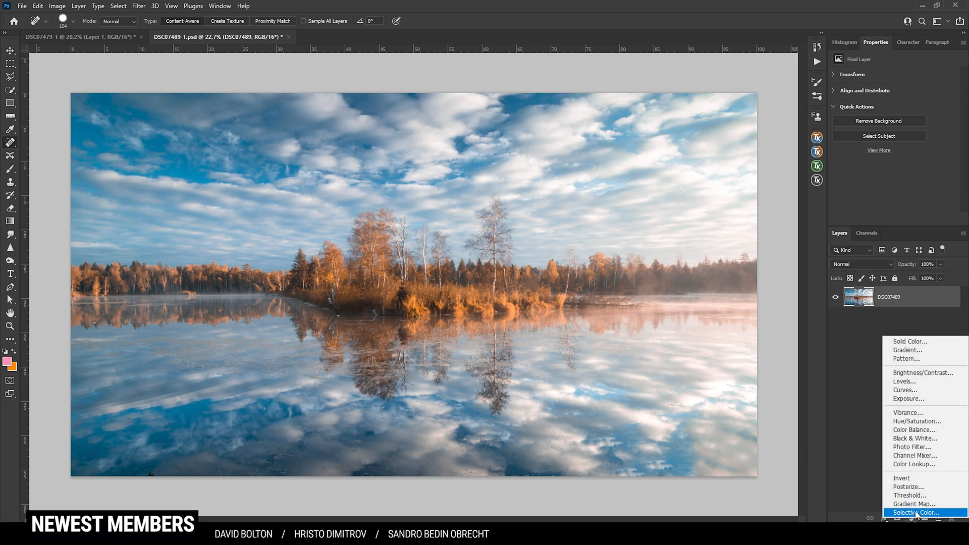
pyautogui.moveTo(916, 422)
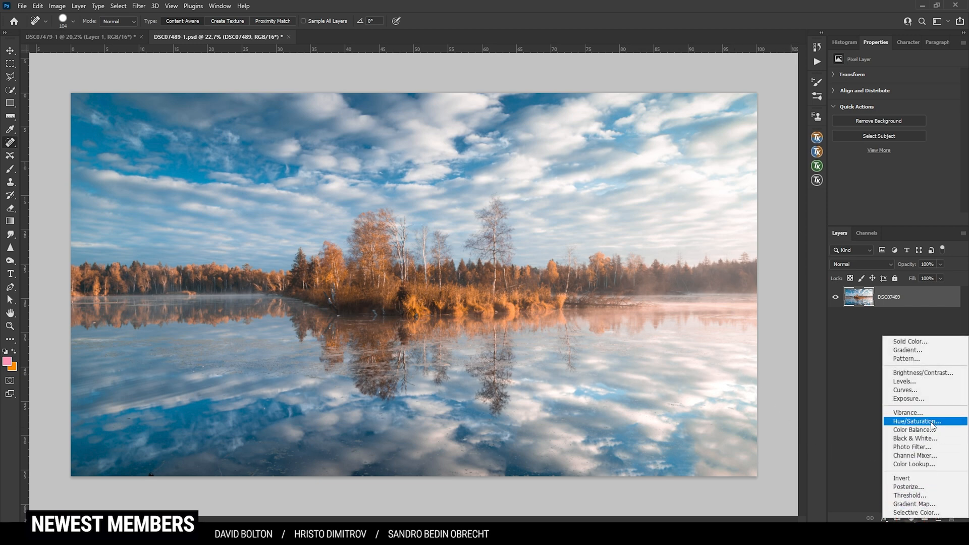
pyautogui.click(917, 421)
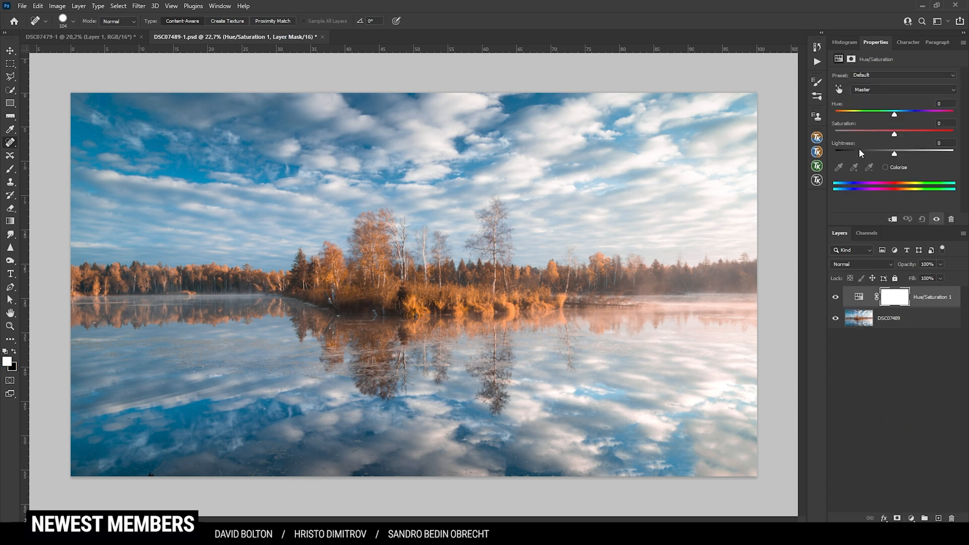
pyautogui.click(902, 89)
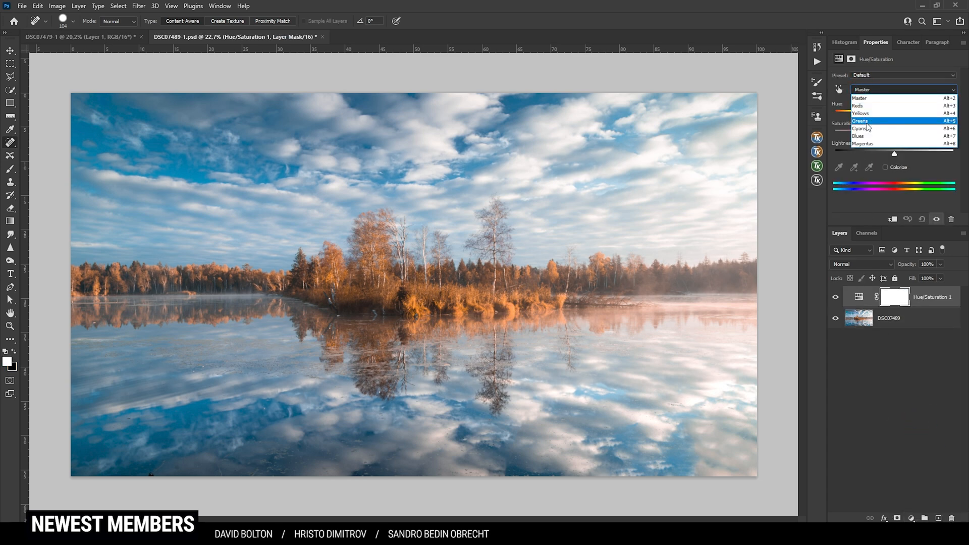
pyautogui.click(860, 128)
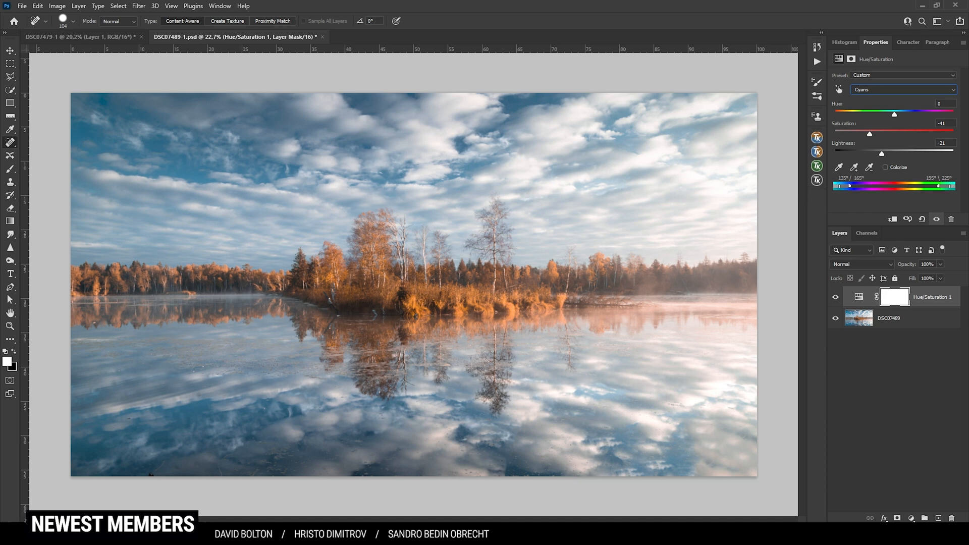
pyautogui.moveTo(904, 324)
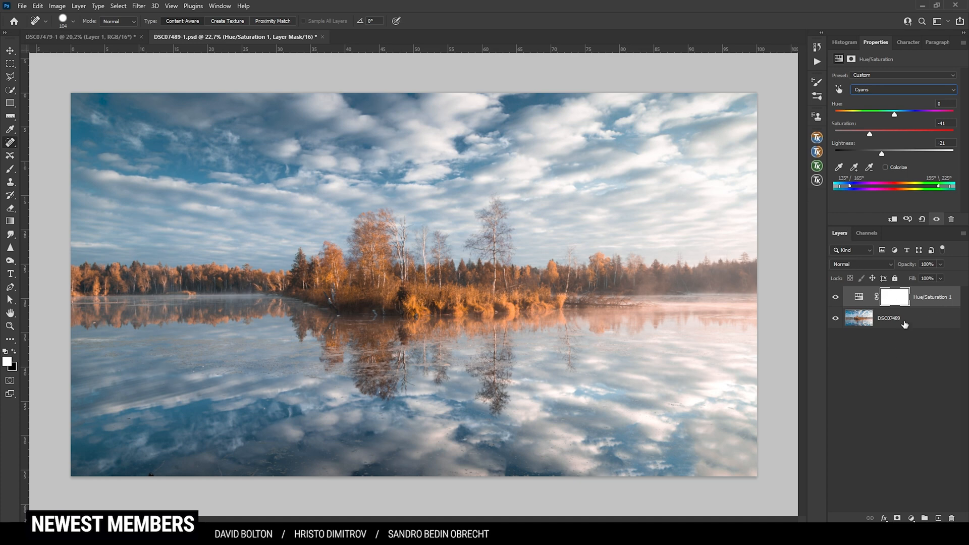
pyautogui.moveTo(903, 348)
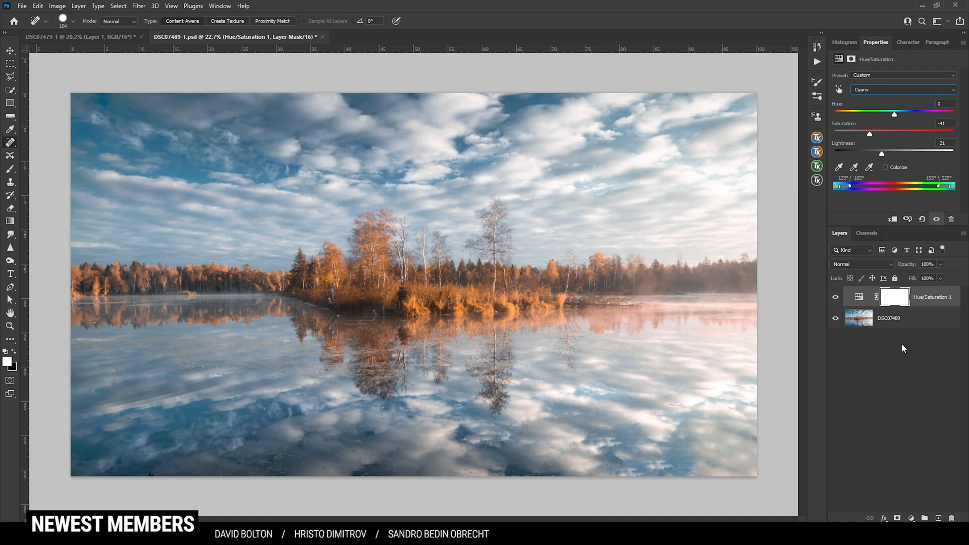
pyautogui.click(903, 518)
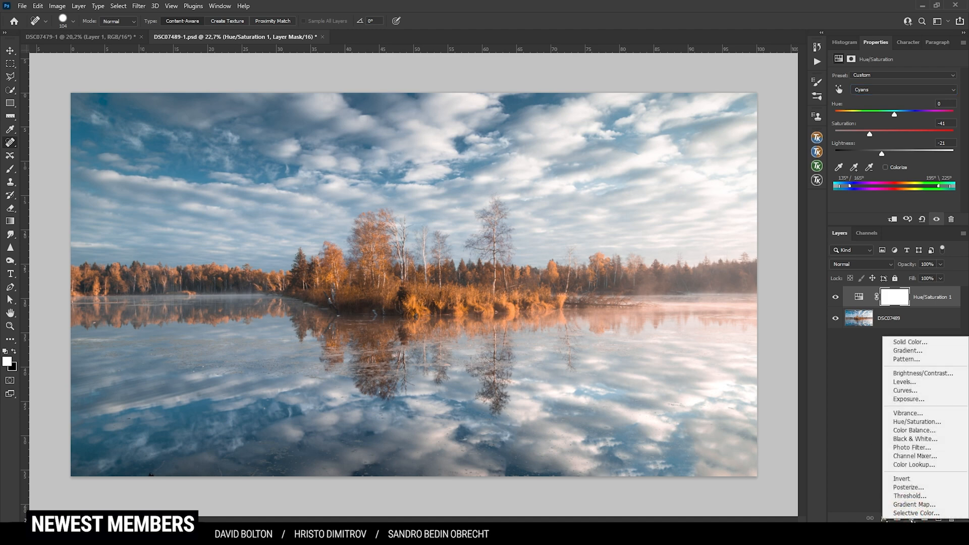
# Step: Add a Levels layer with input levels 7, 1.00, 249 and toggle its visibility to compare
pyautogui.click(905, 381)
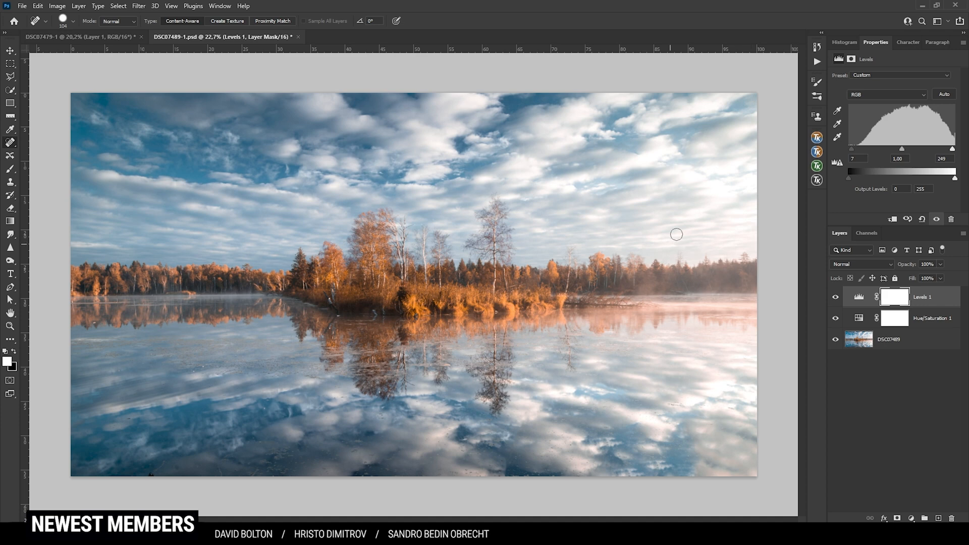
pyautogui.moveTo(706, 229)
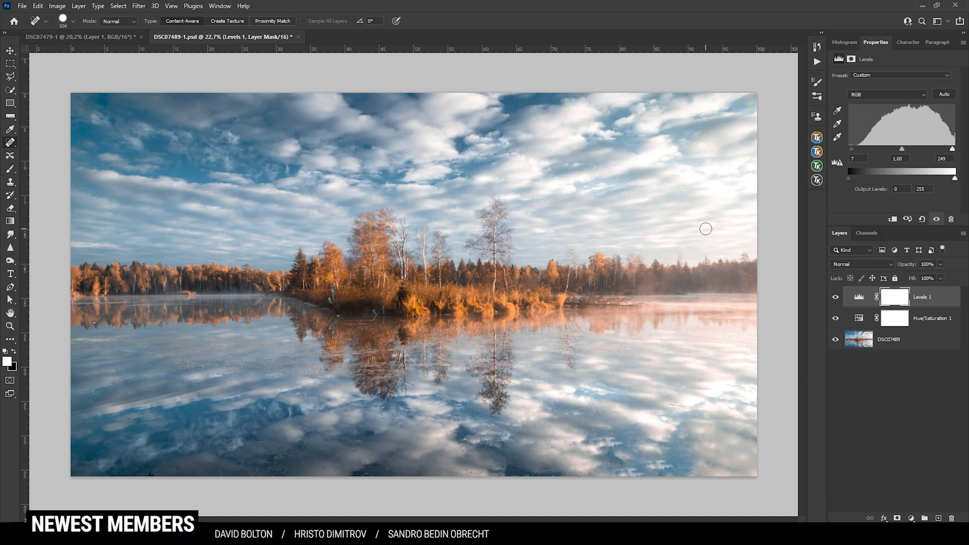
pyautogui.click(836, 297)
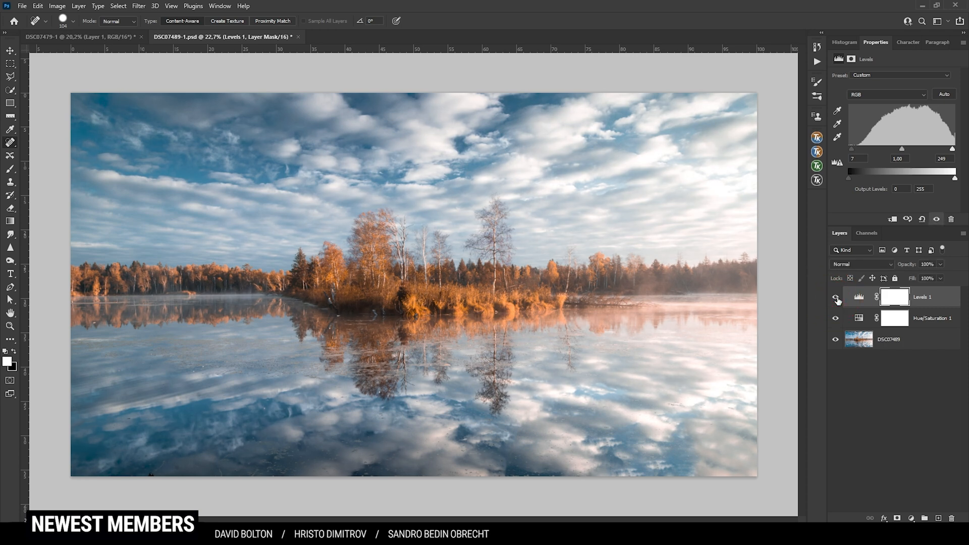
pyautogui.click(837, 299)
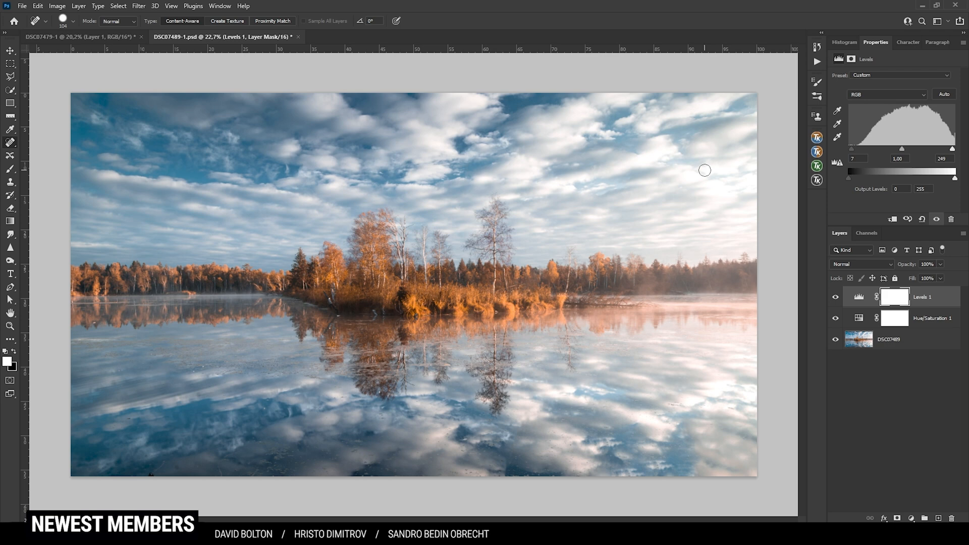